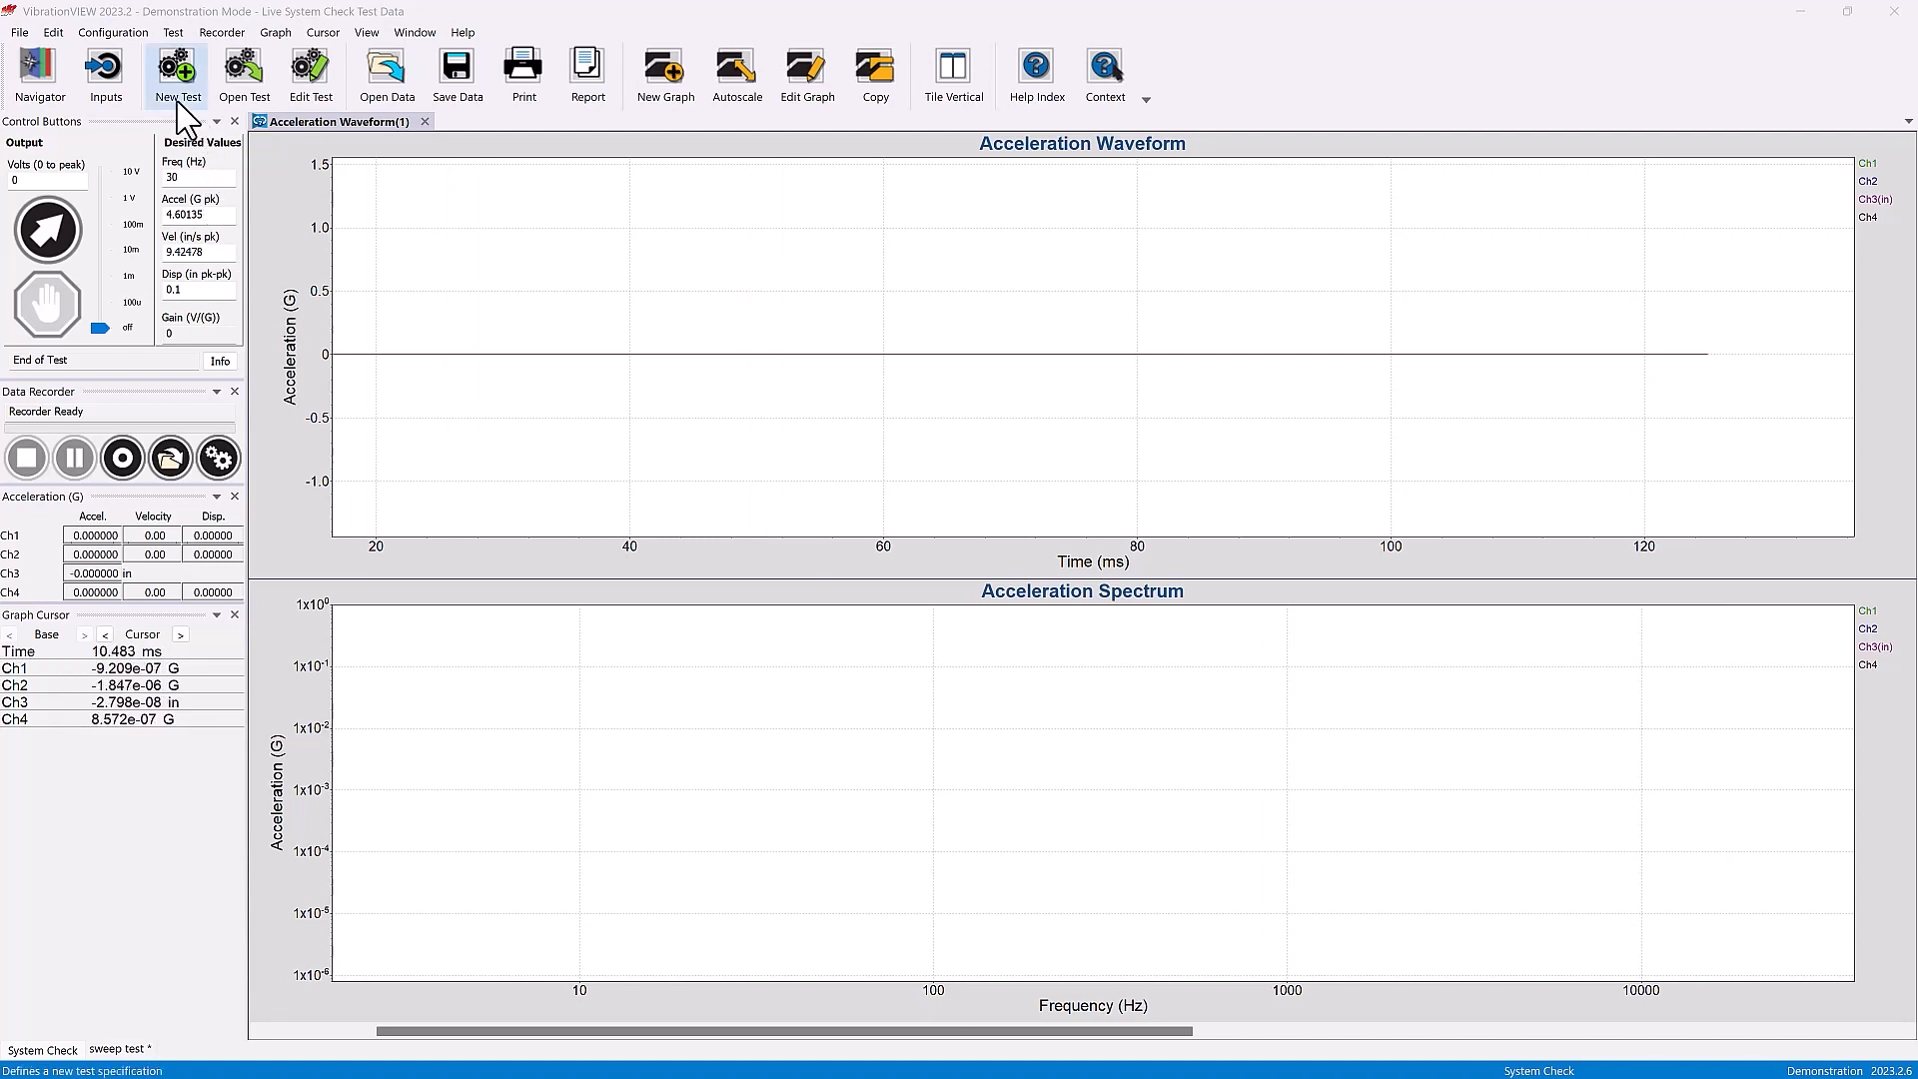
- Create a new sine test and expand its settings to the advanced Parameters tab
click(175, 71)
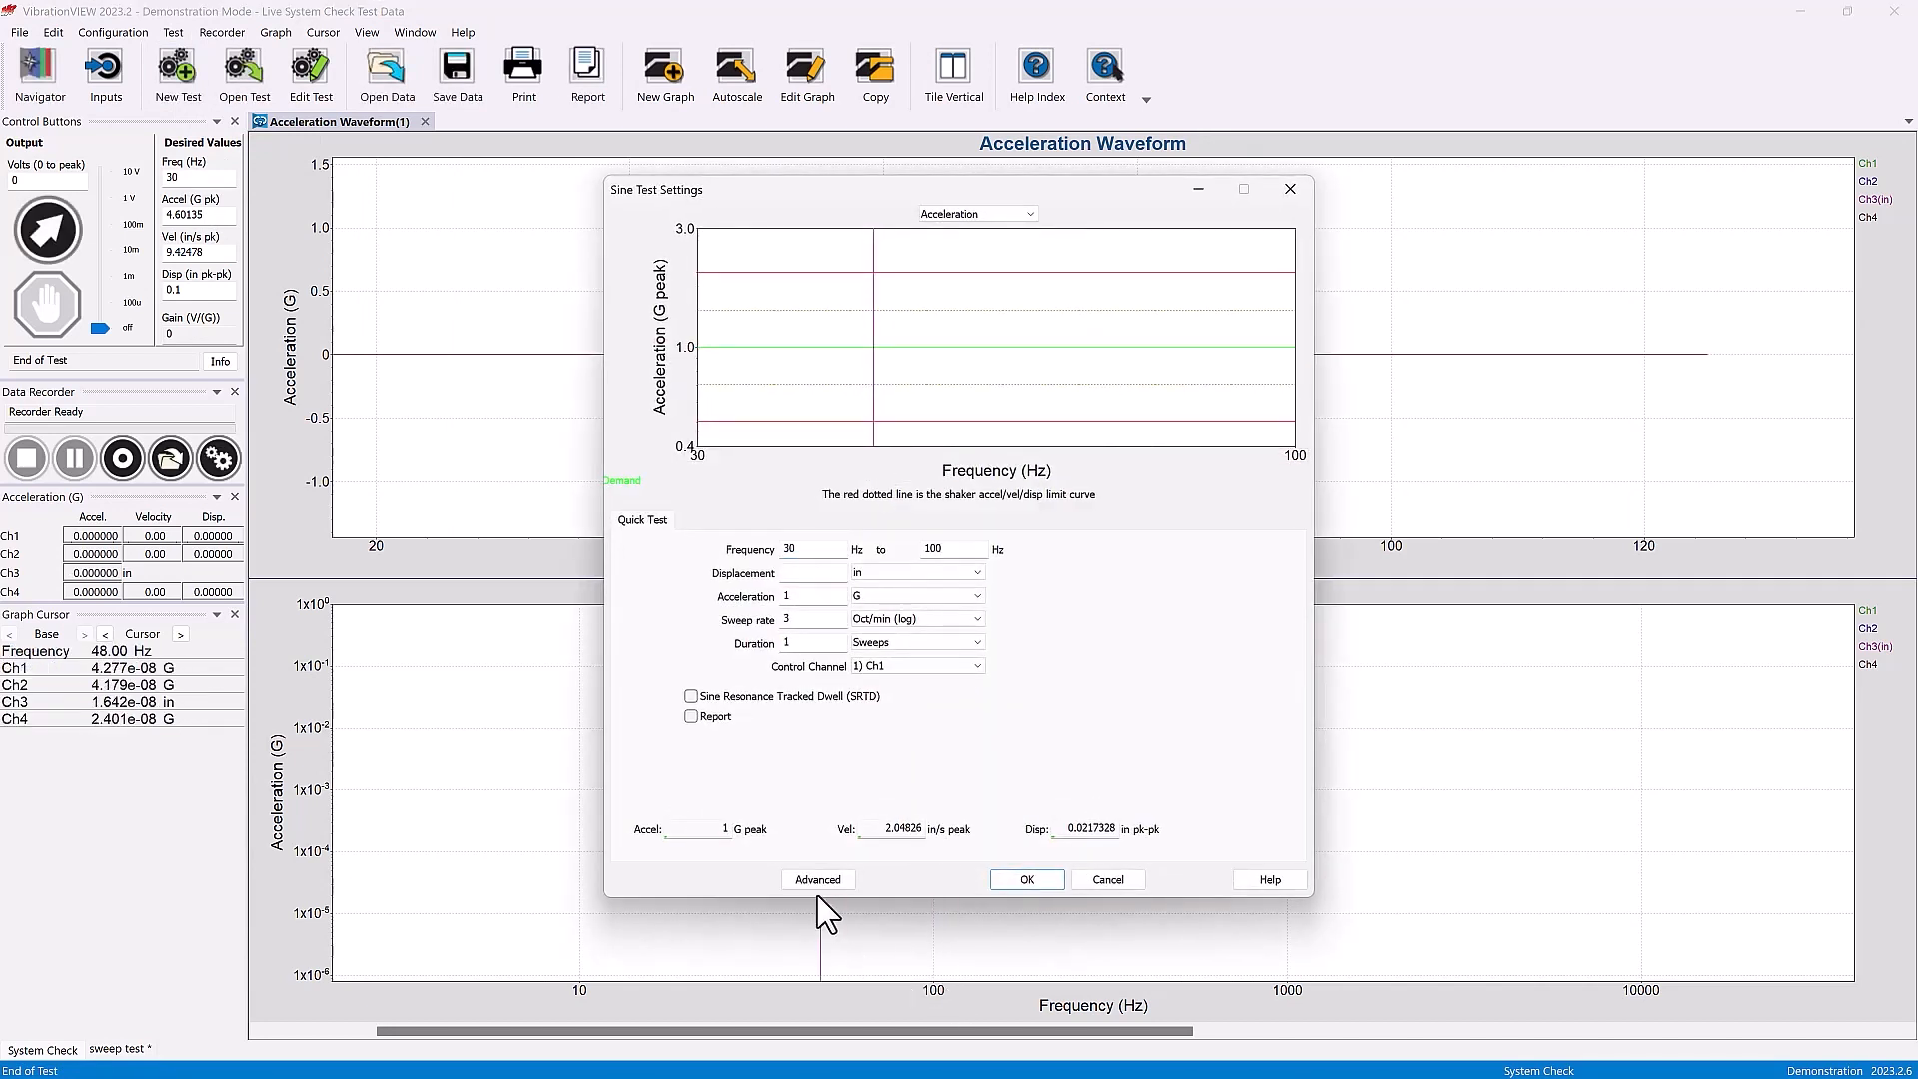
click(818, 878)
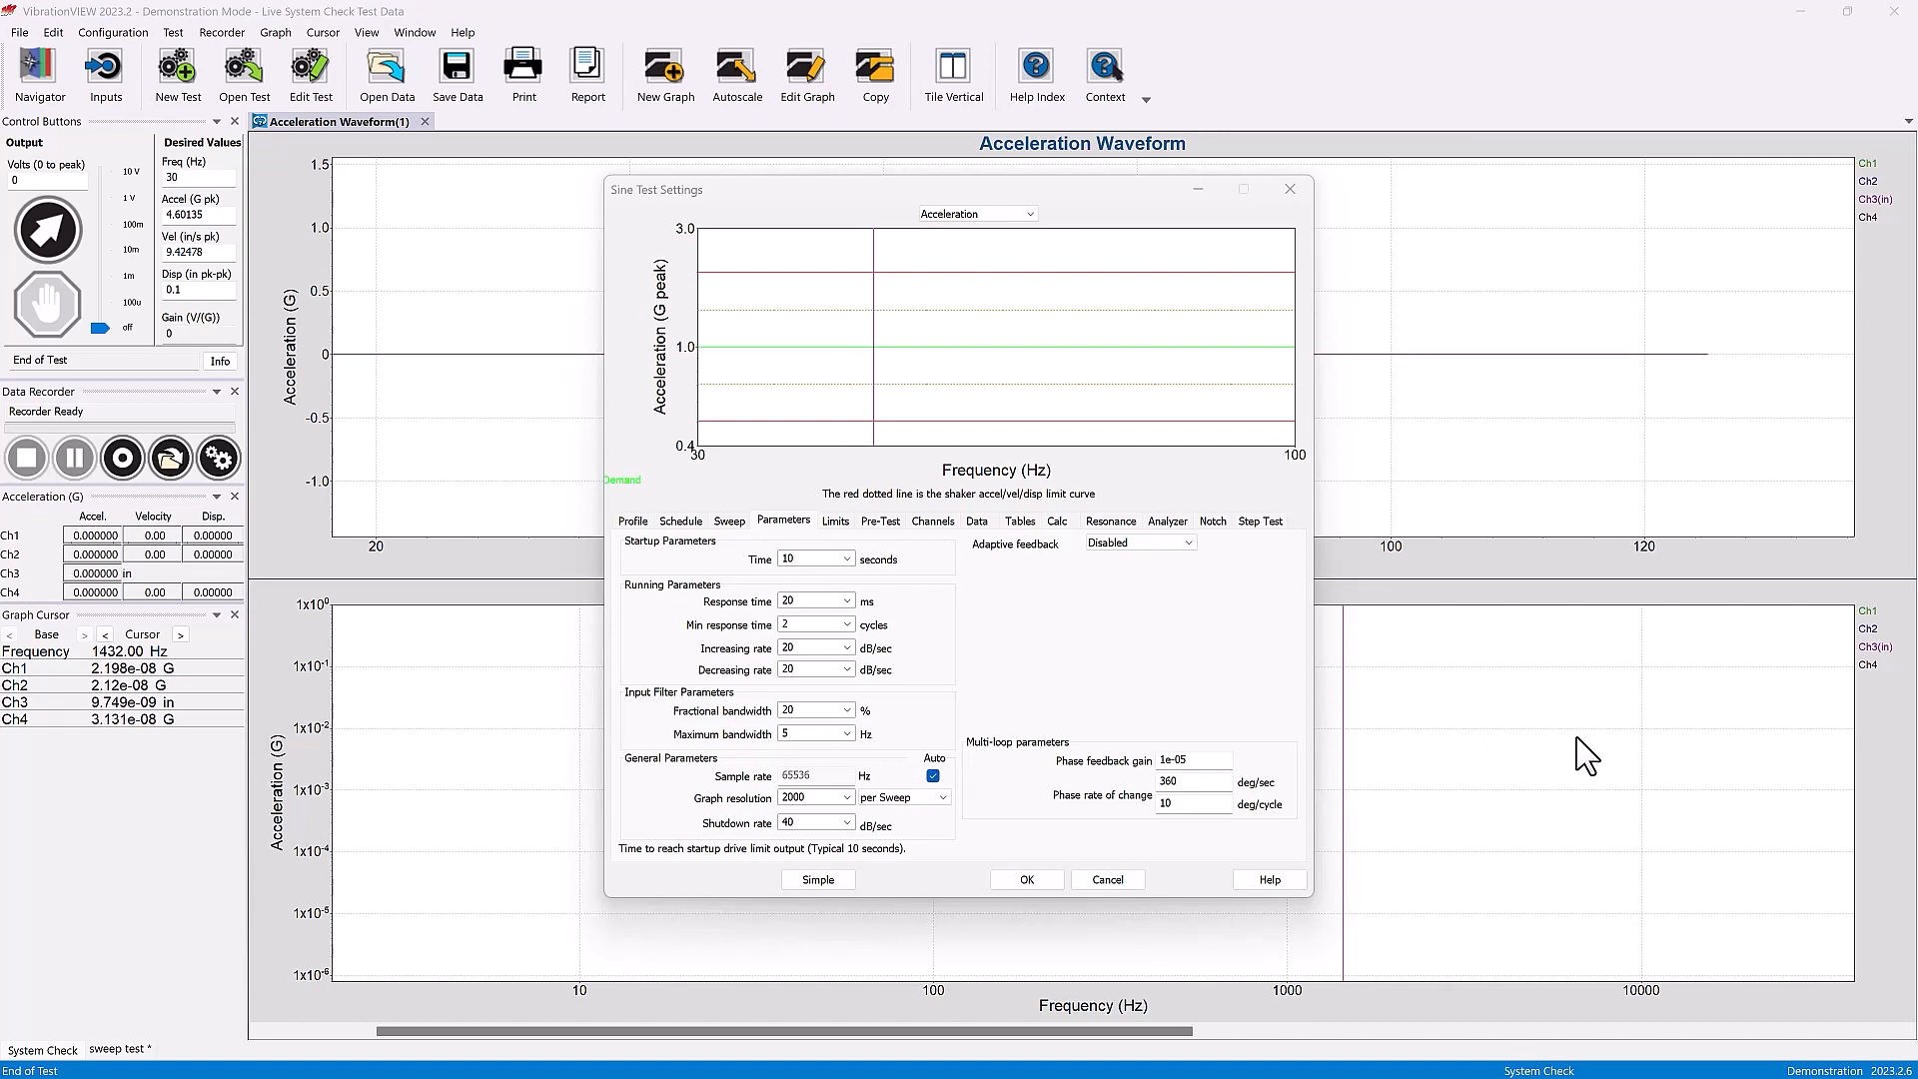
- Show the sine schedule: one sweep-up level from 30 Hz, one sweep at 100%
click(633, 520)
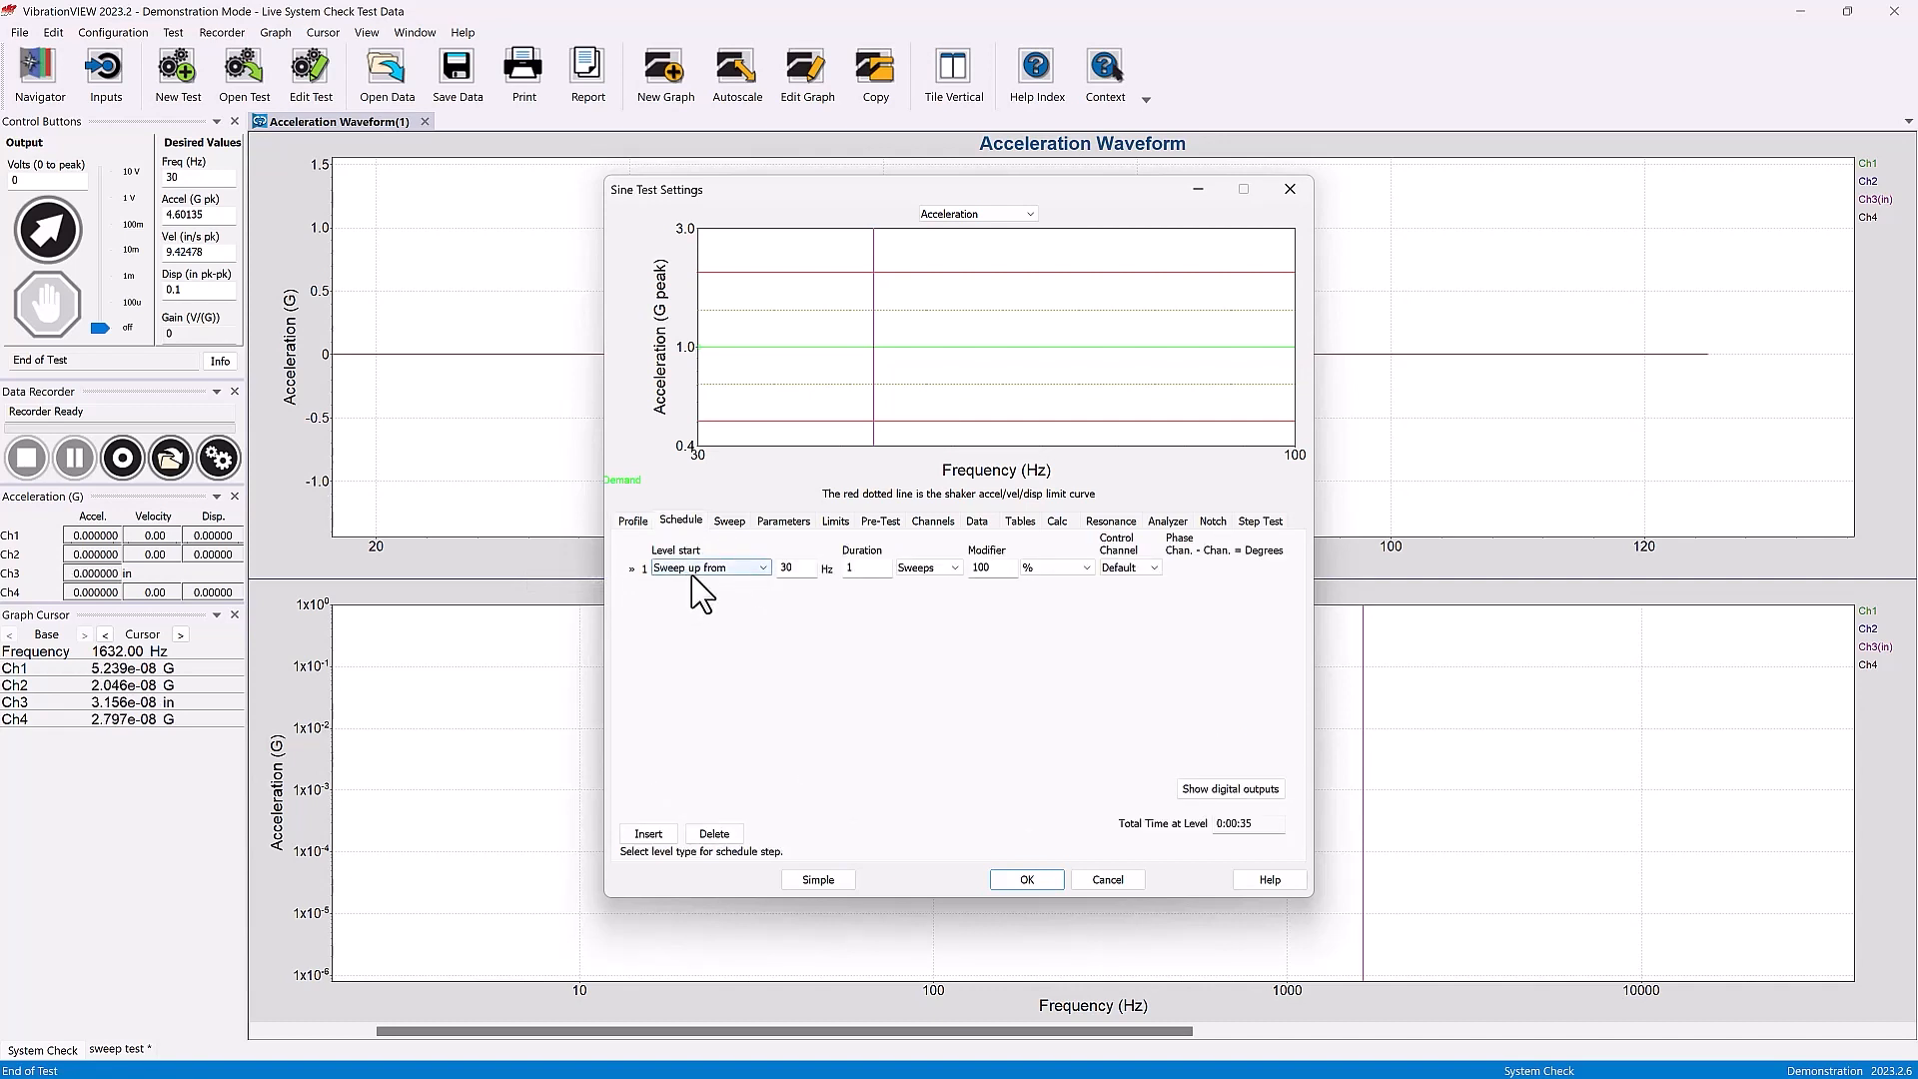
mouse_move(860, 568)
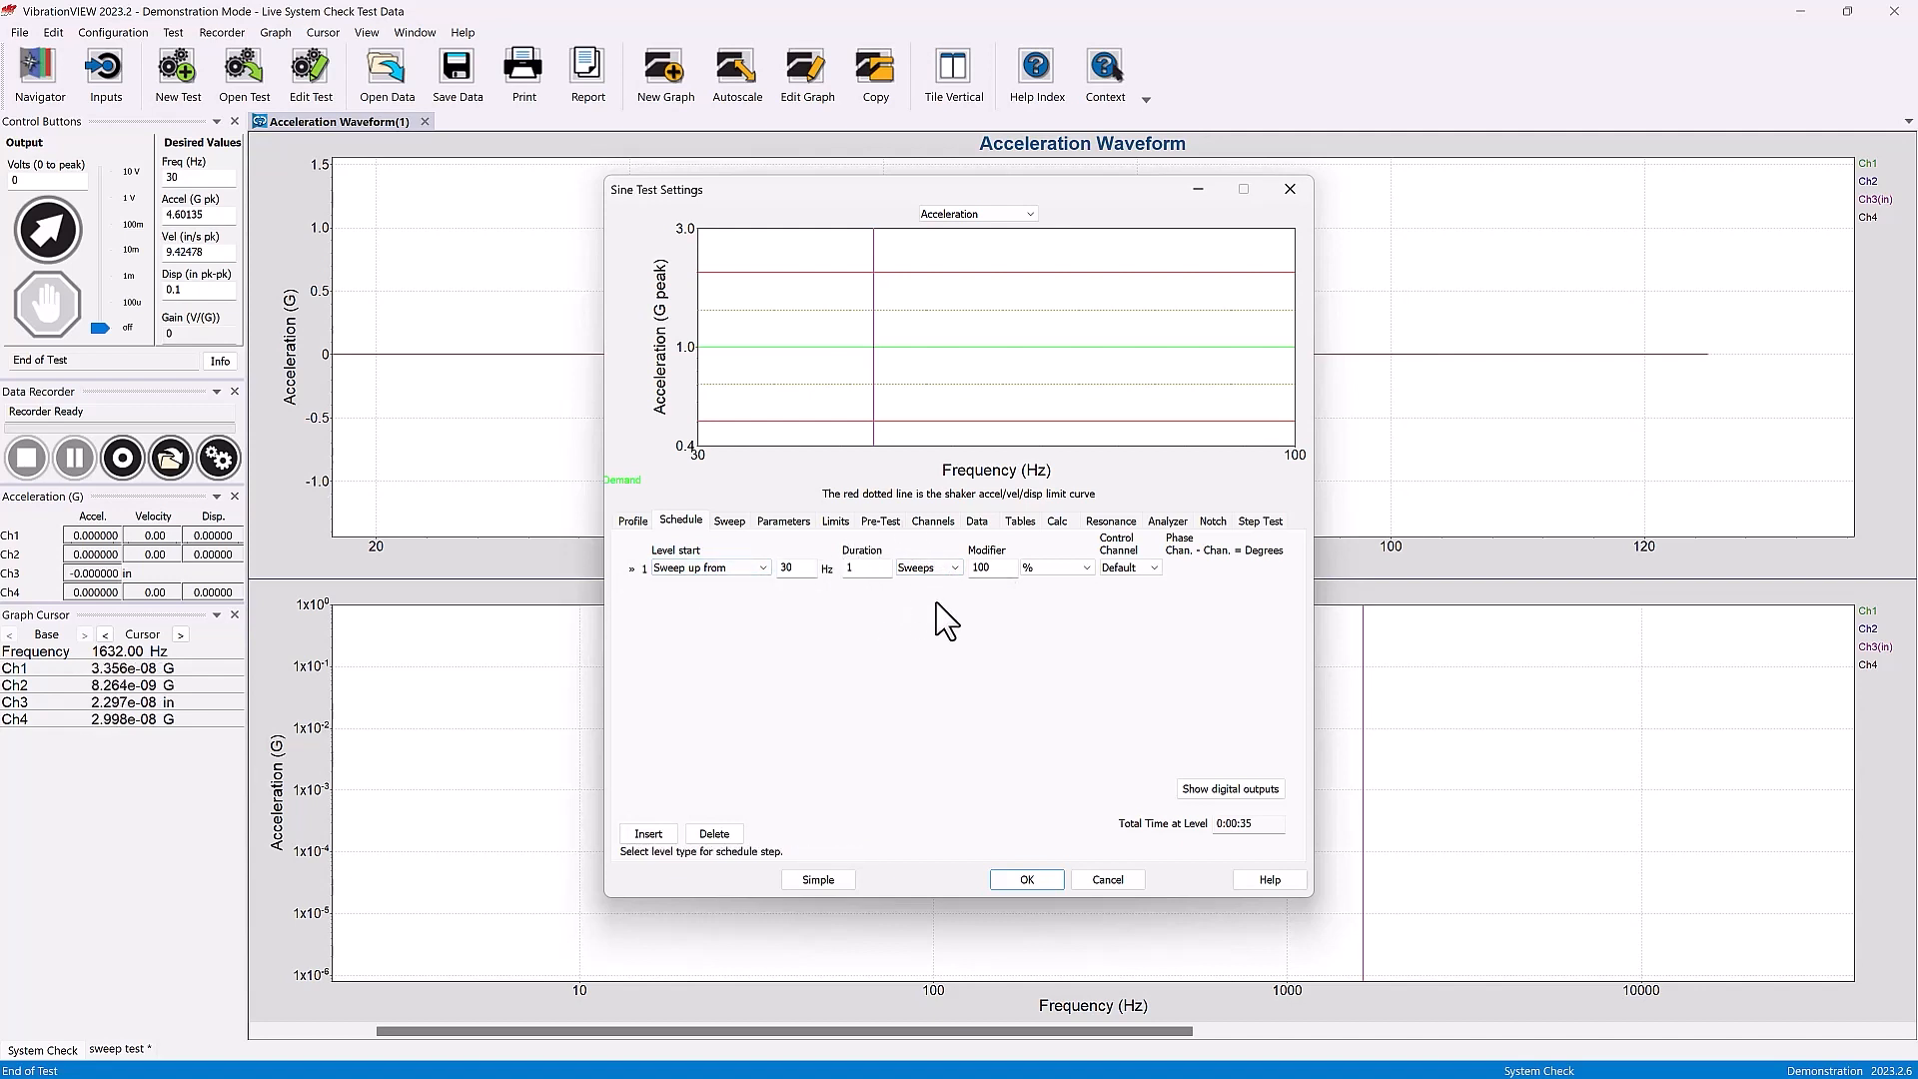
mouse_move(849, 599)
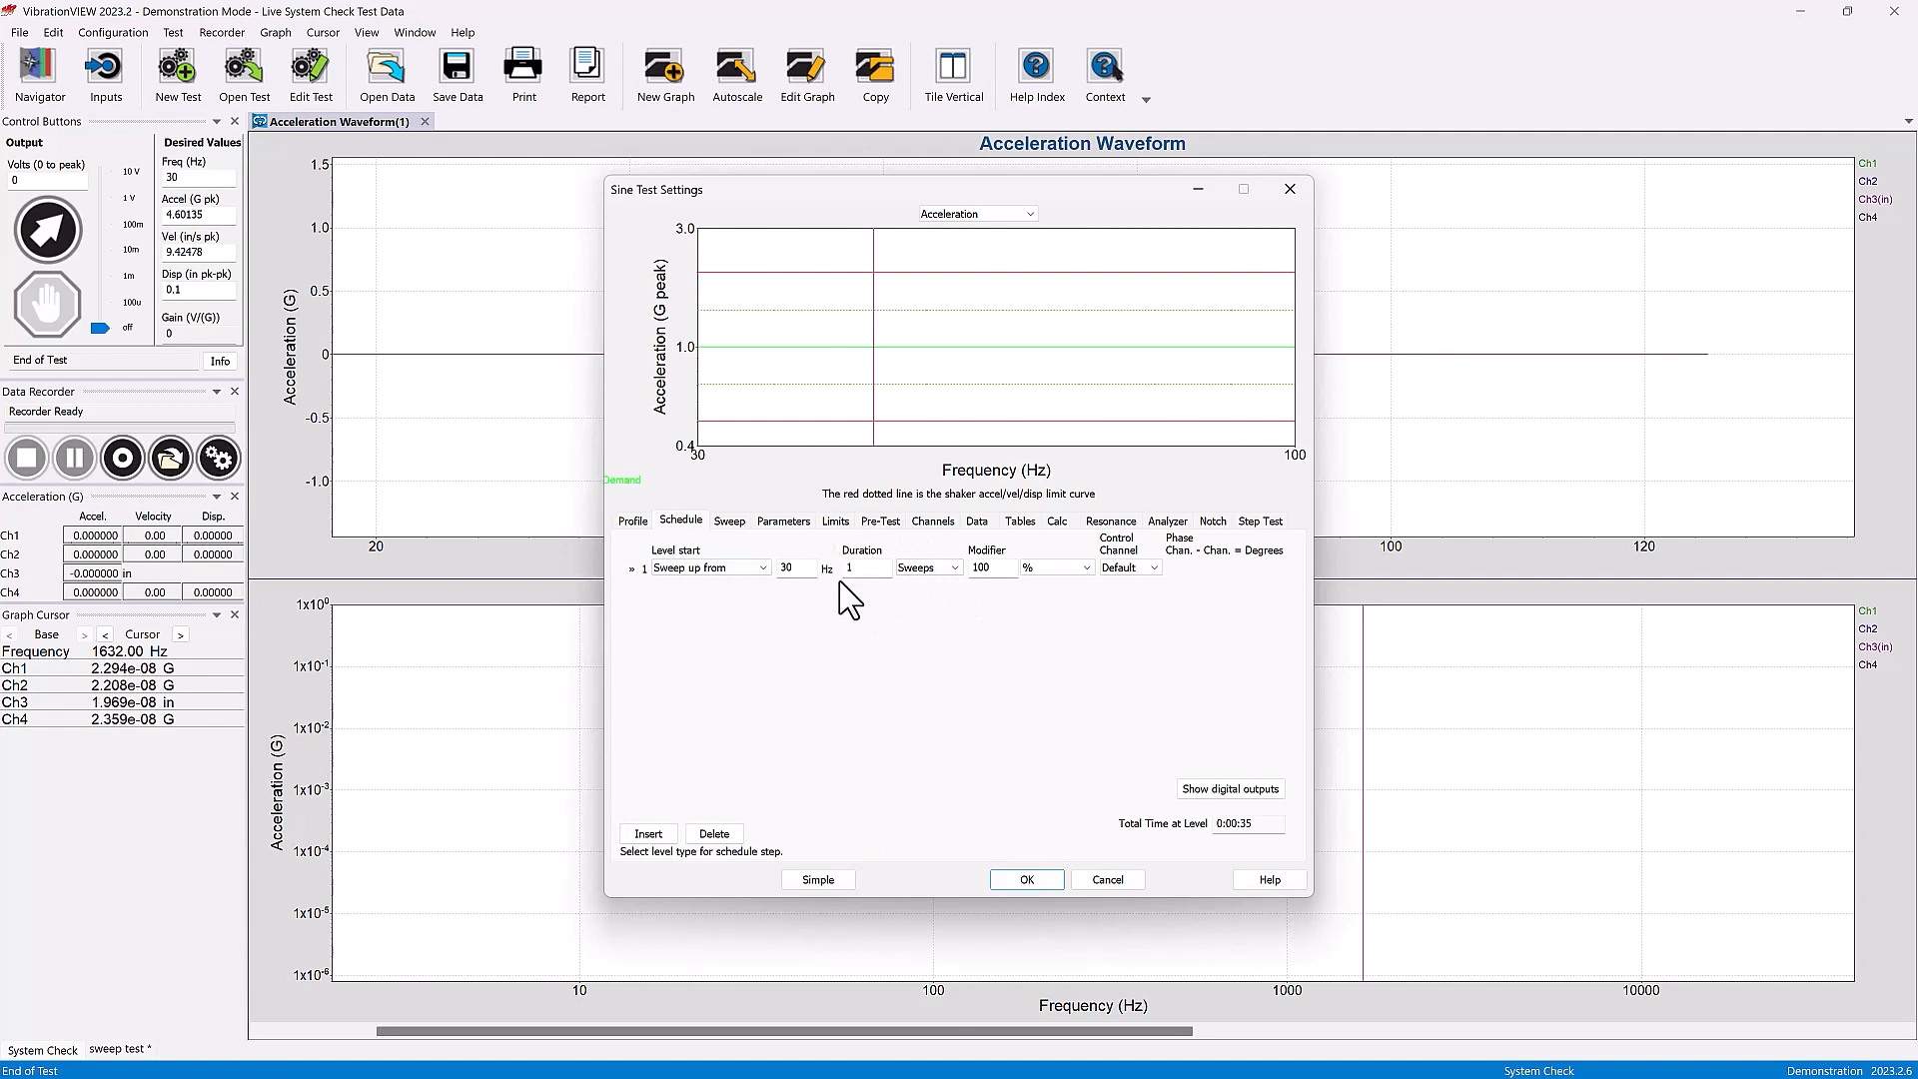
- Check sine tolerance and abort limits in dB, discard sine changes, and start a Random test
click(836, 519)
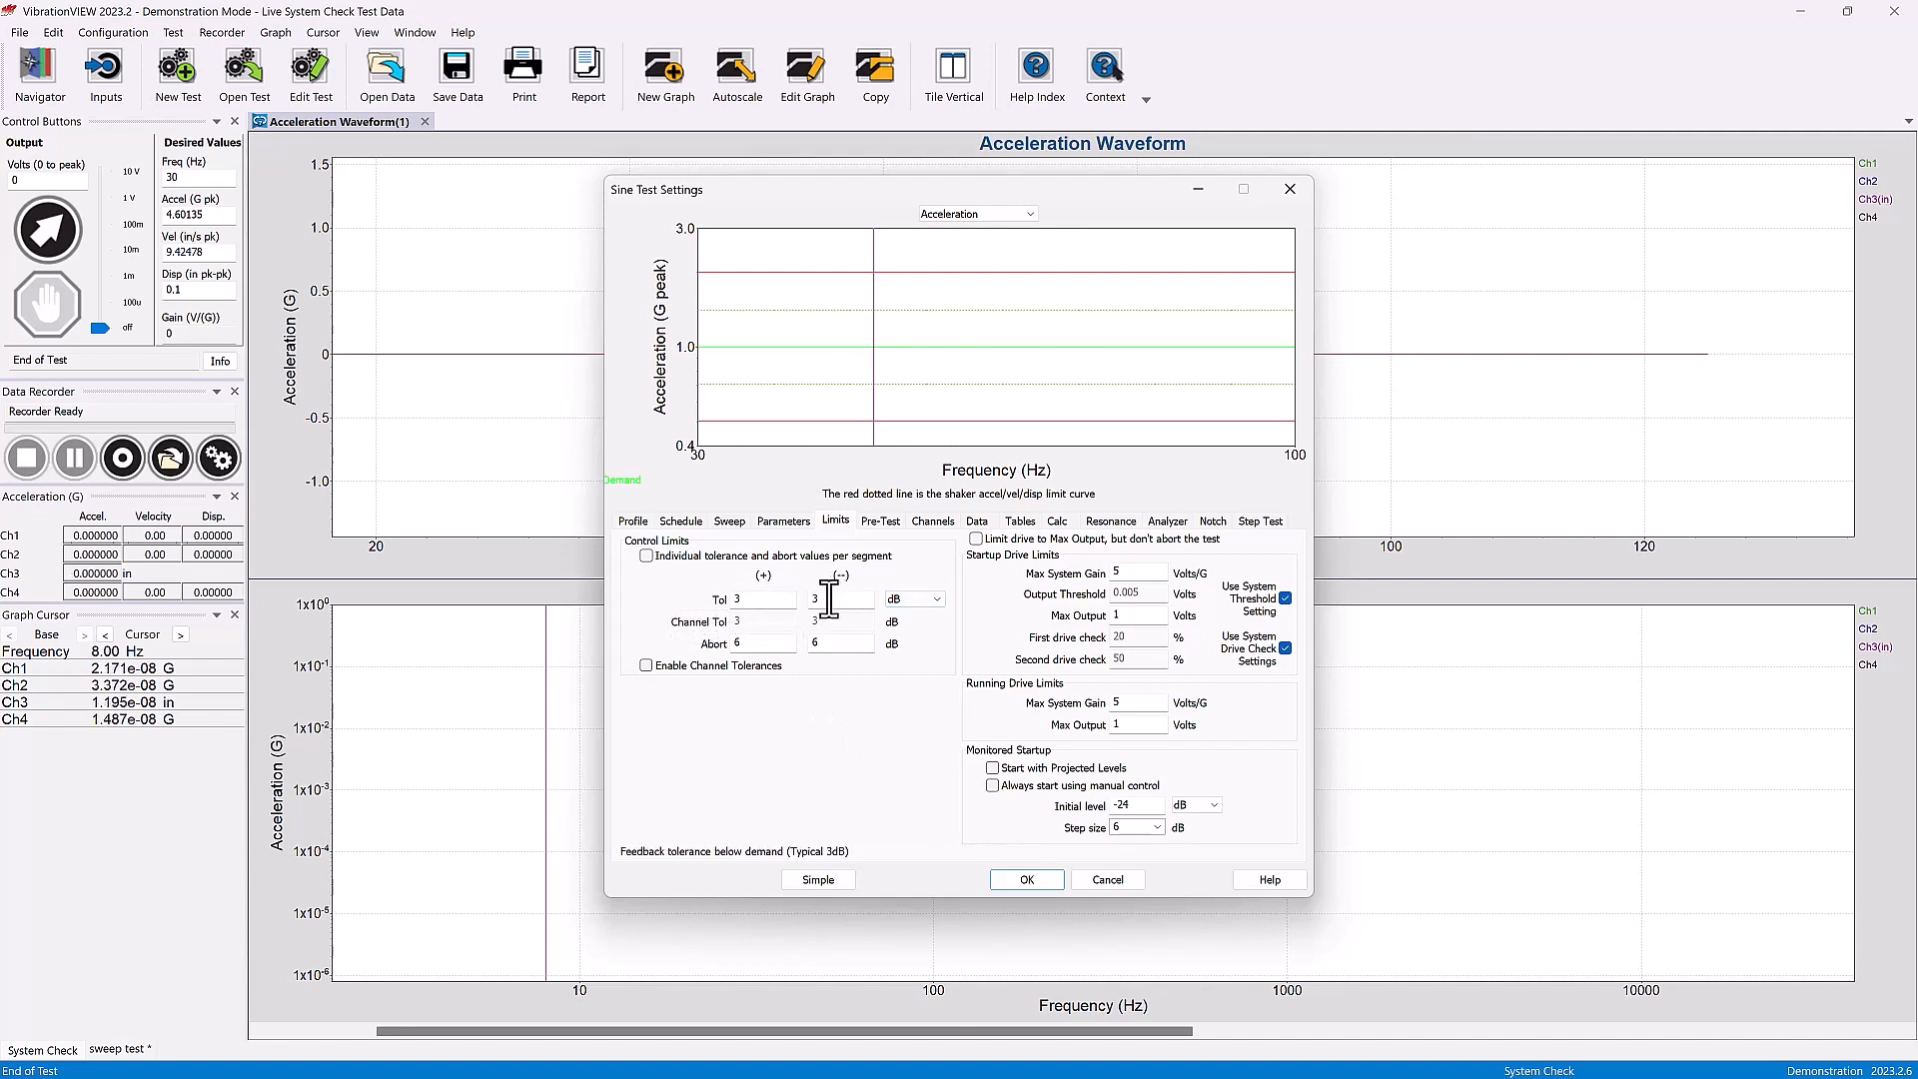
mouse_move(836, 600)
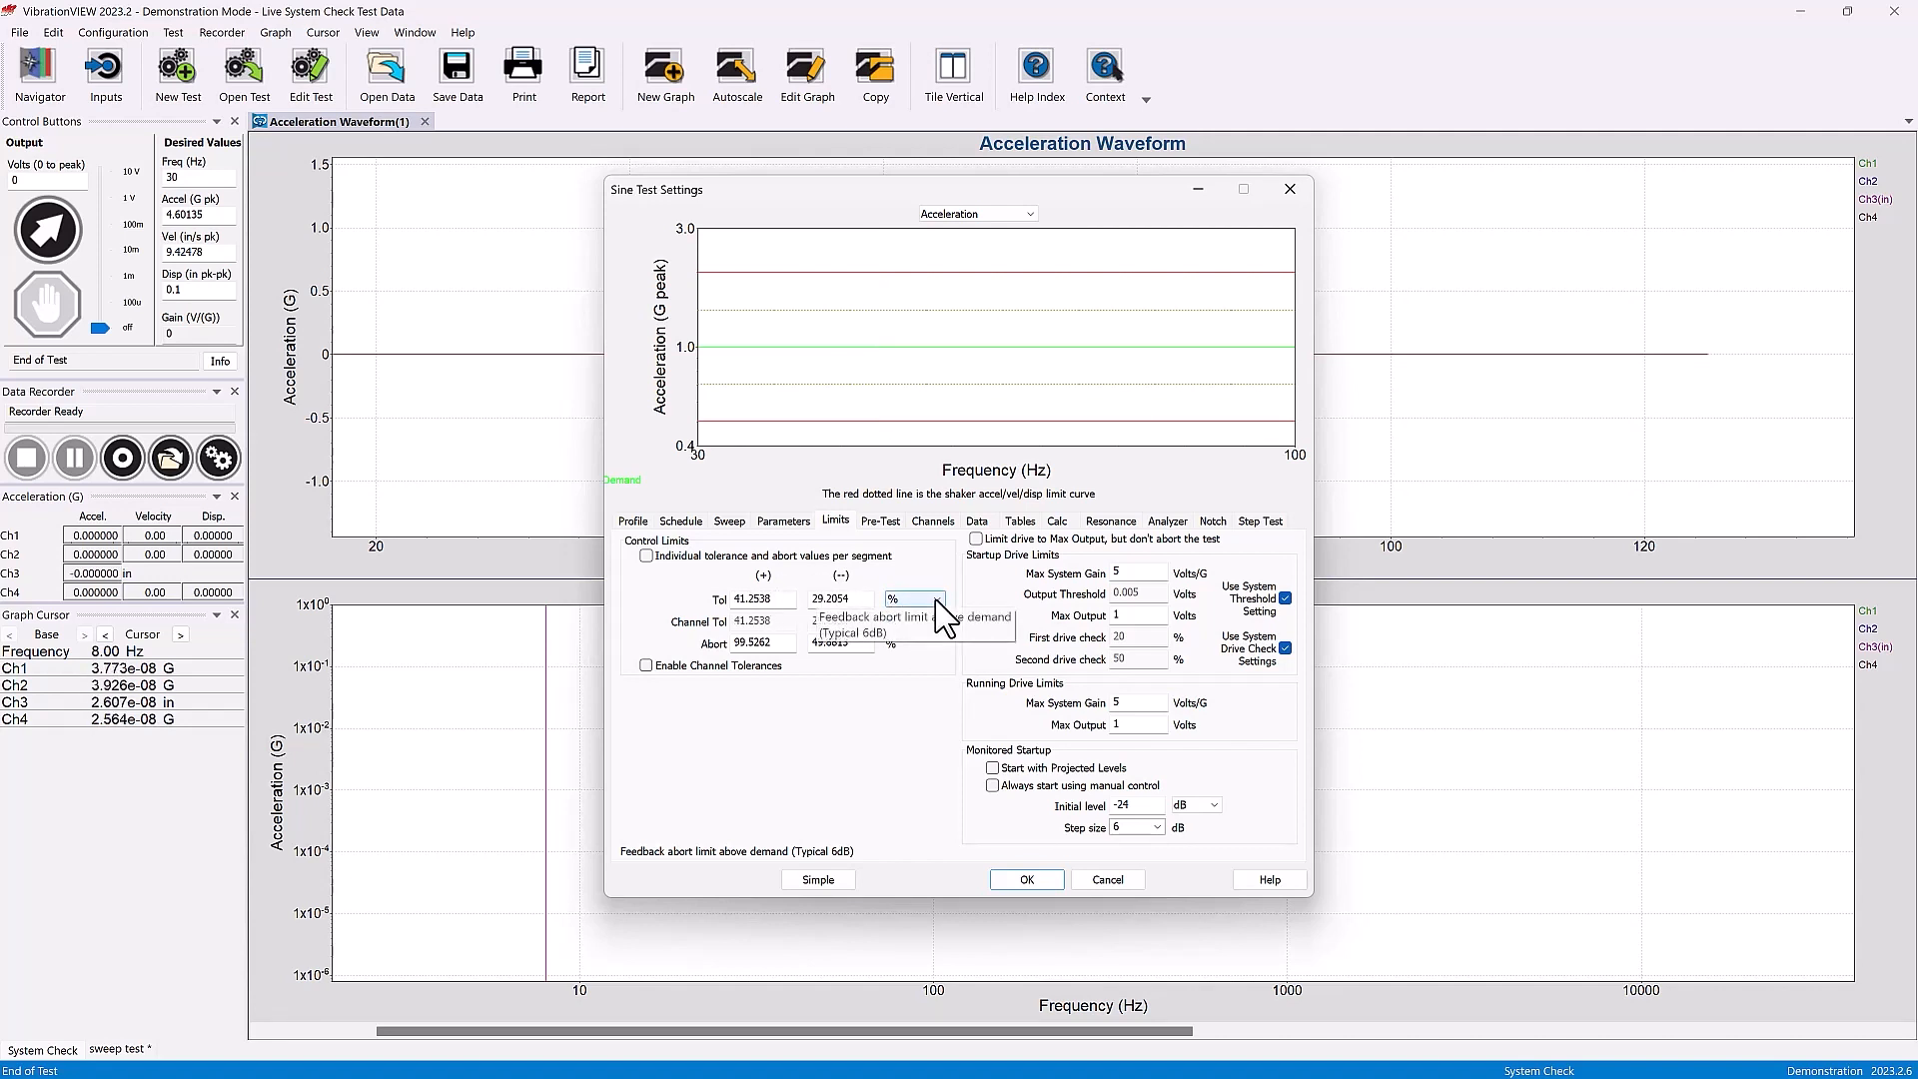
click(911, 599)
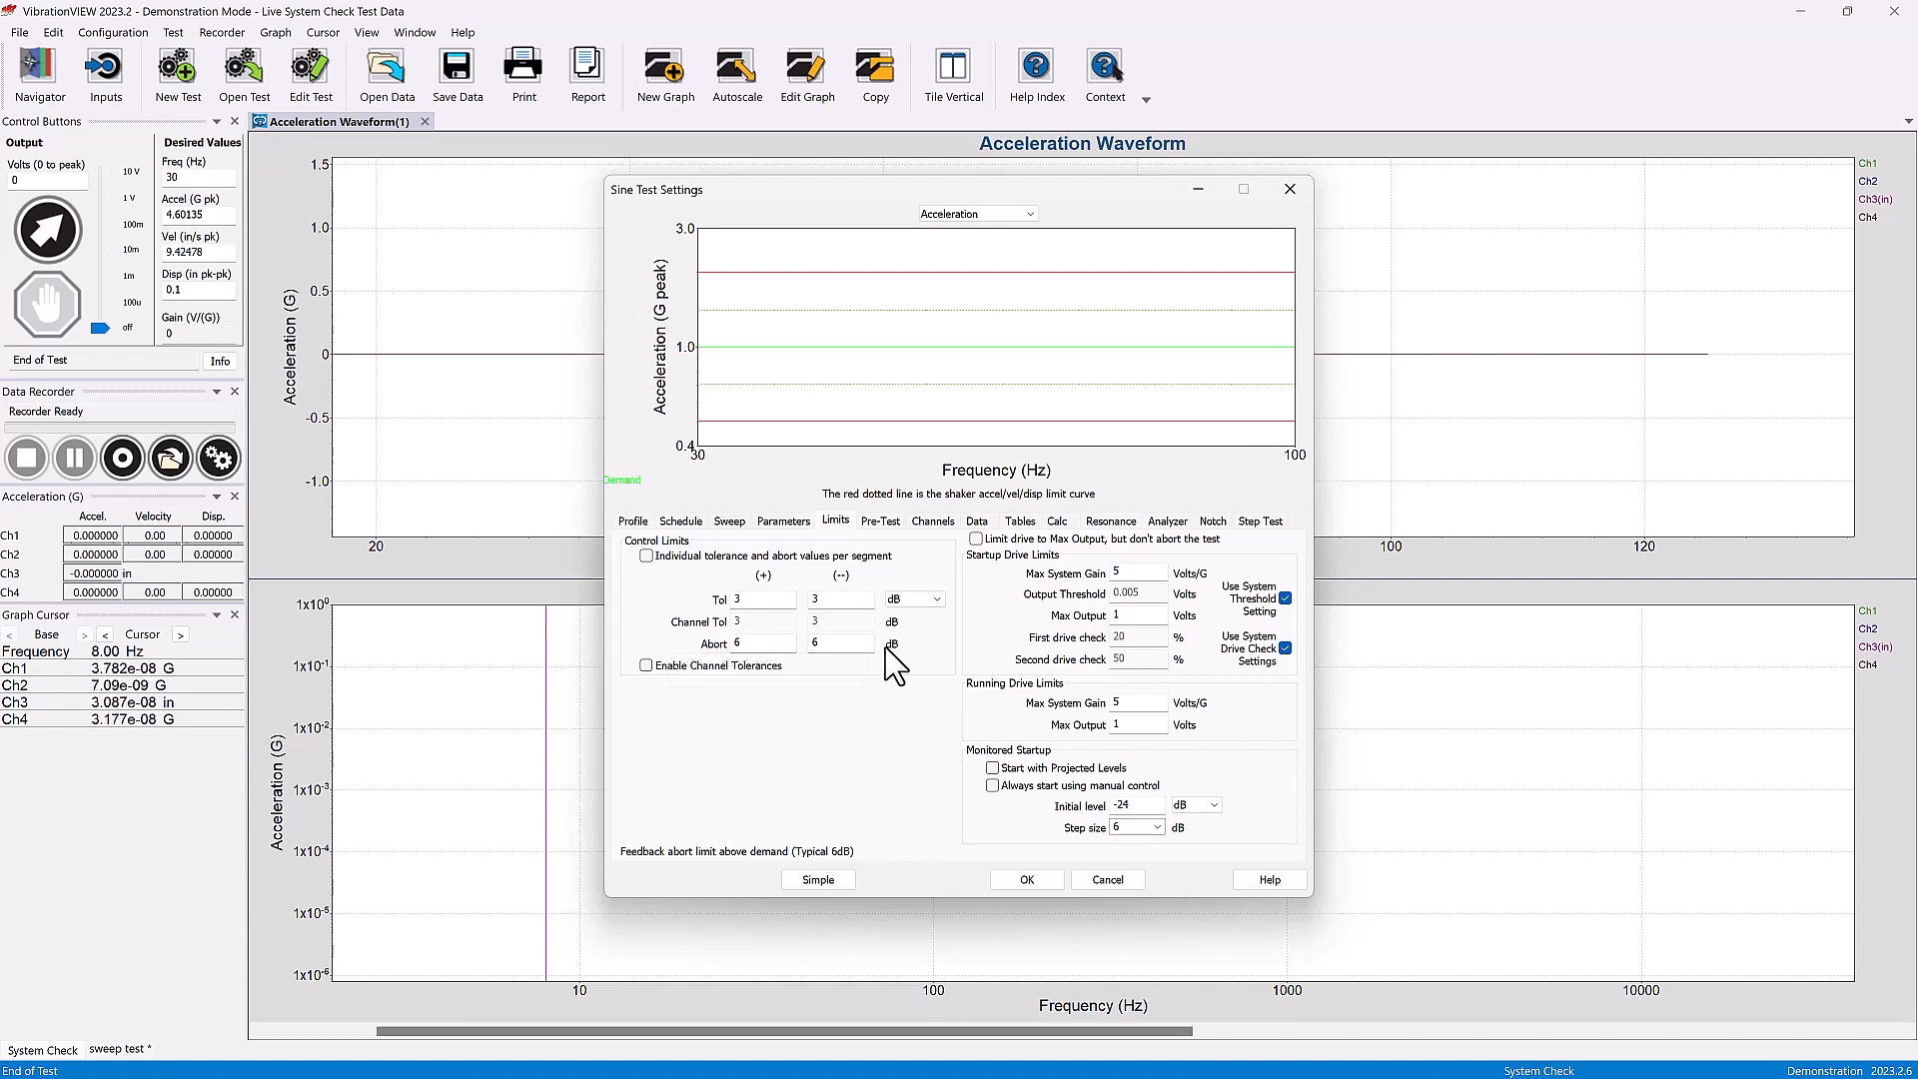
mouse_move(790, 648)
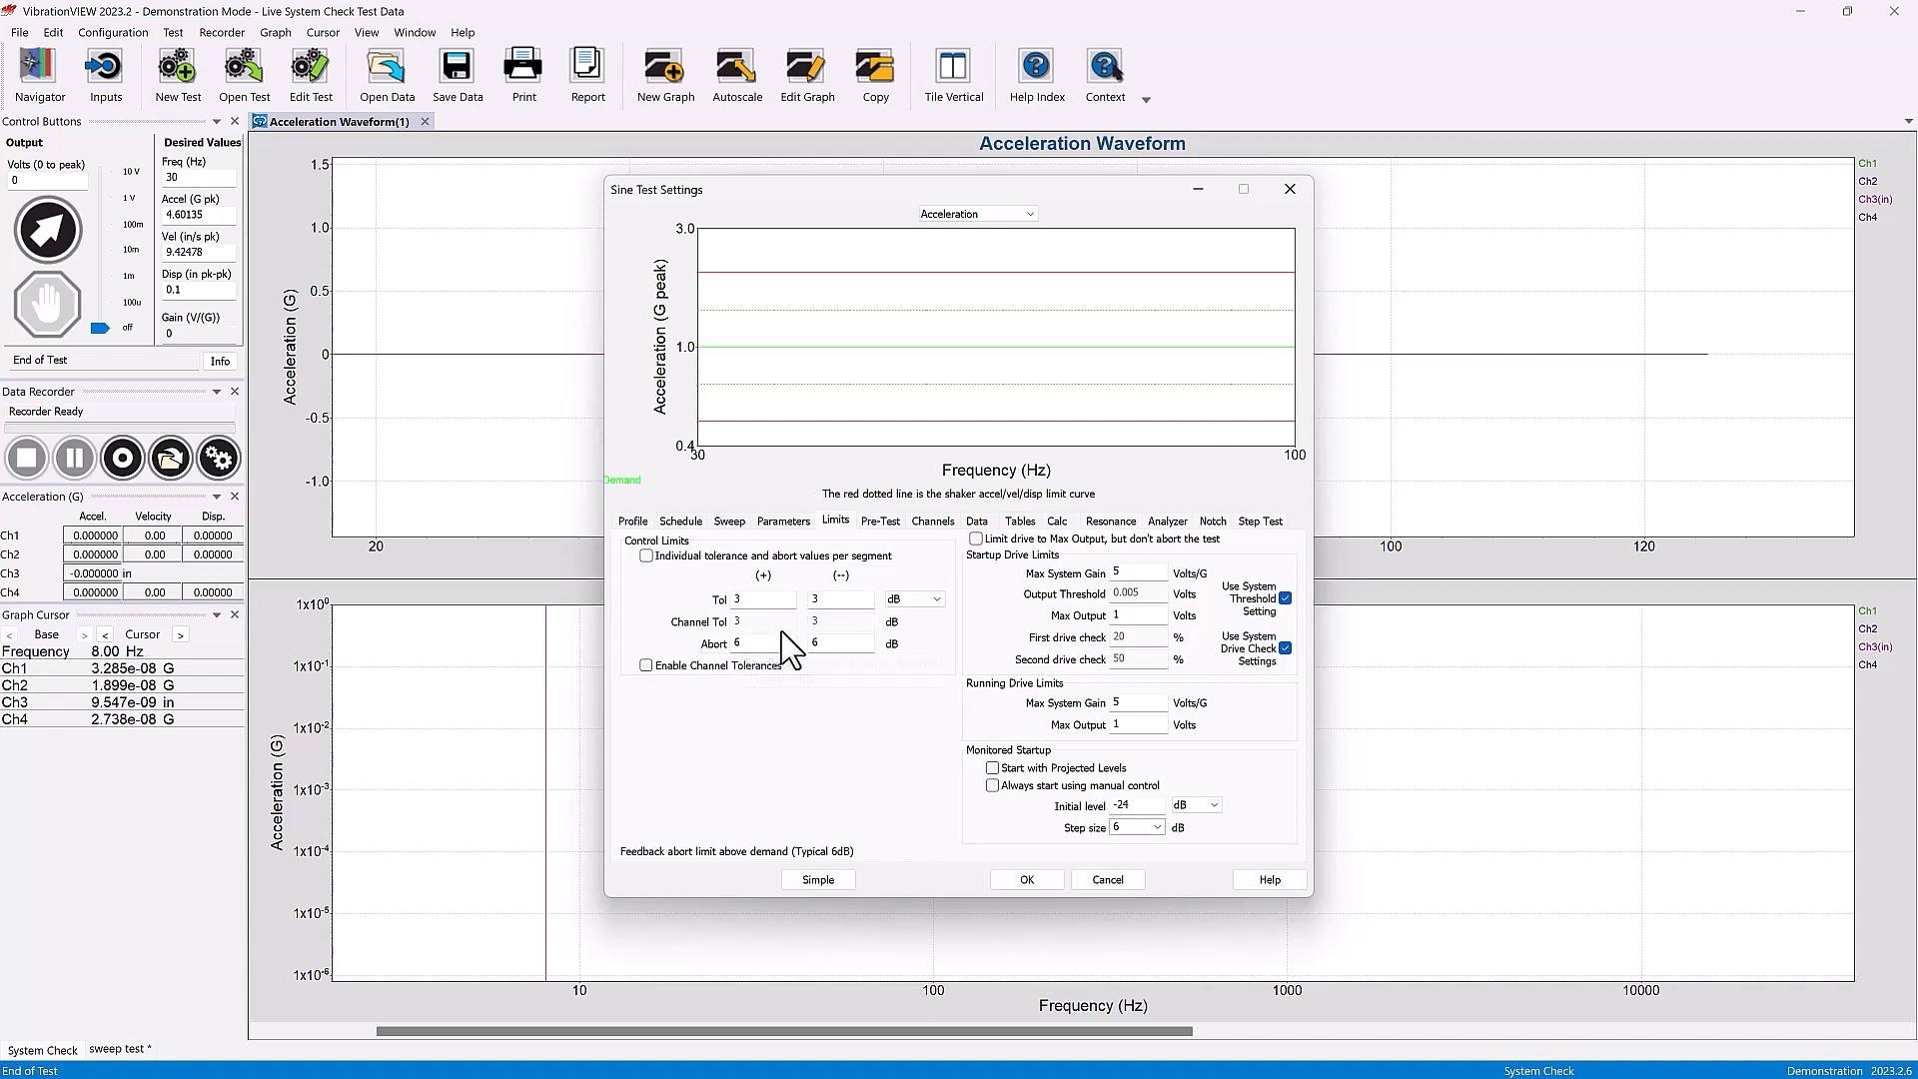
mouse_move(876, 649)
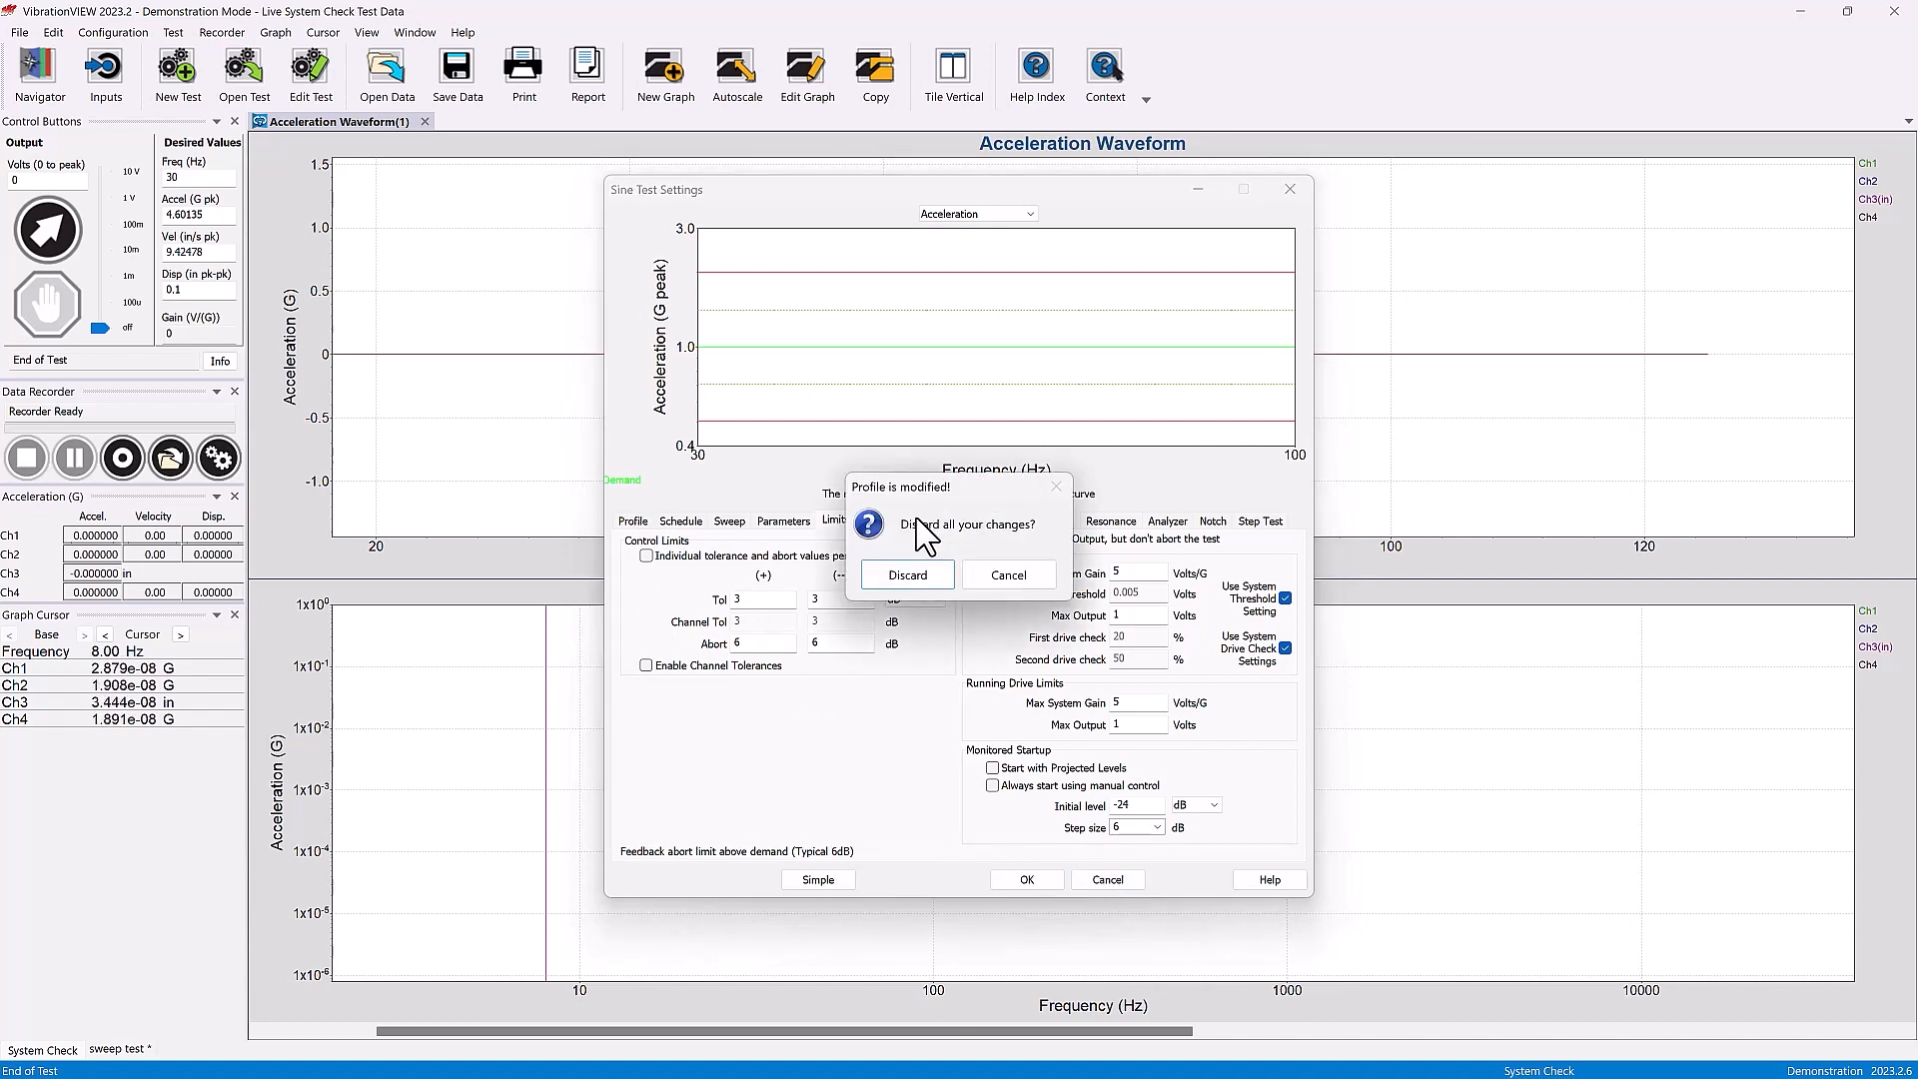
click(906, 574)
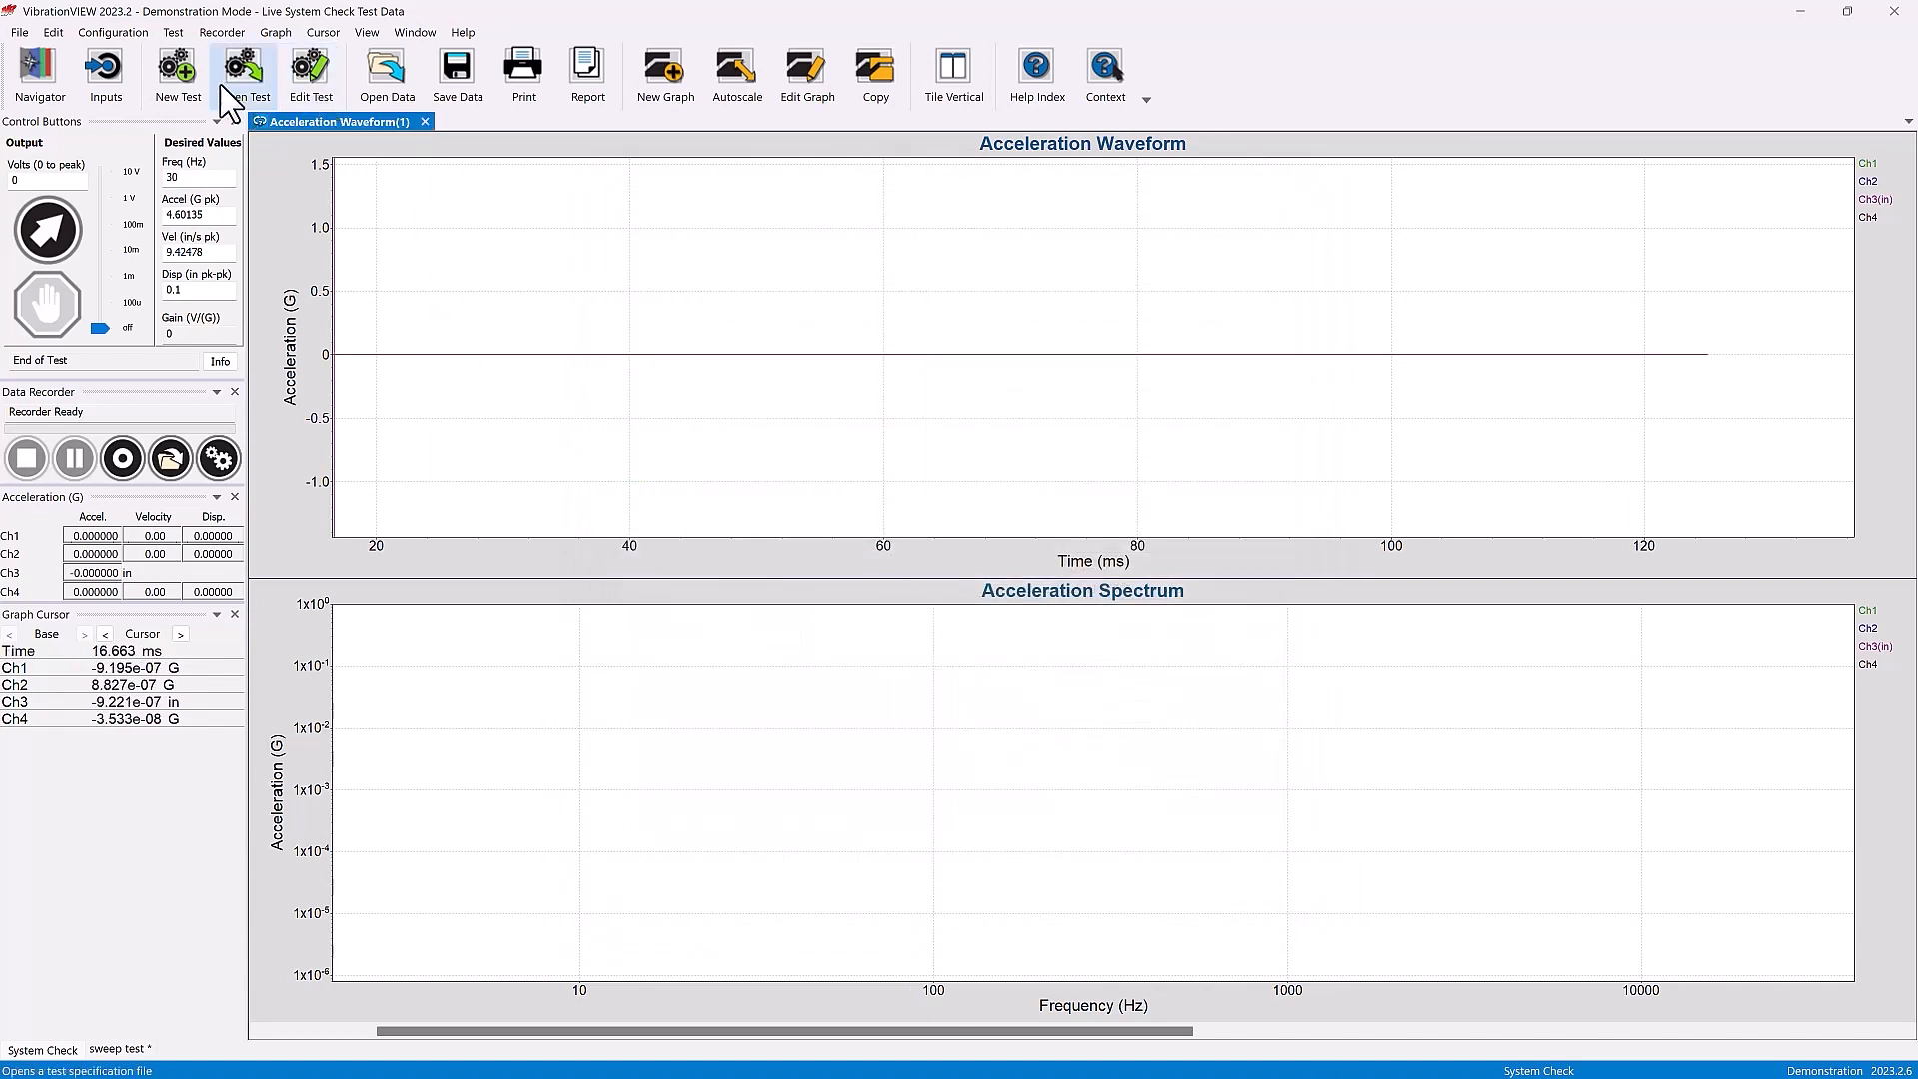
click(175, 73)
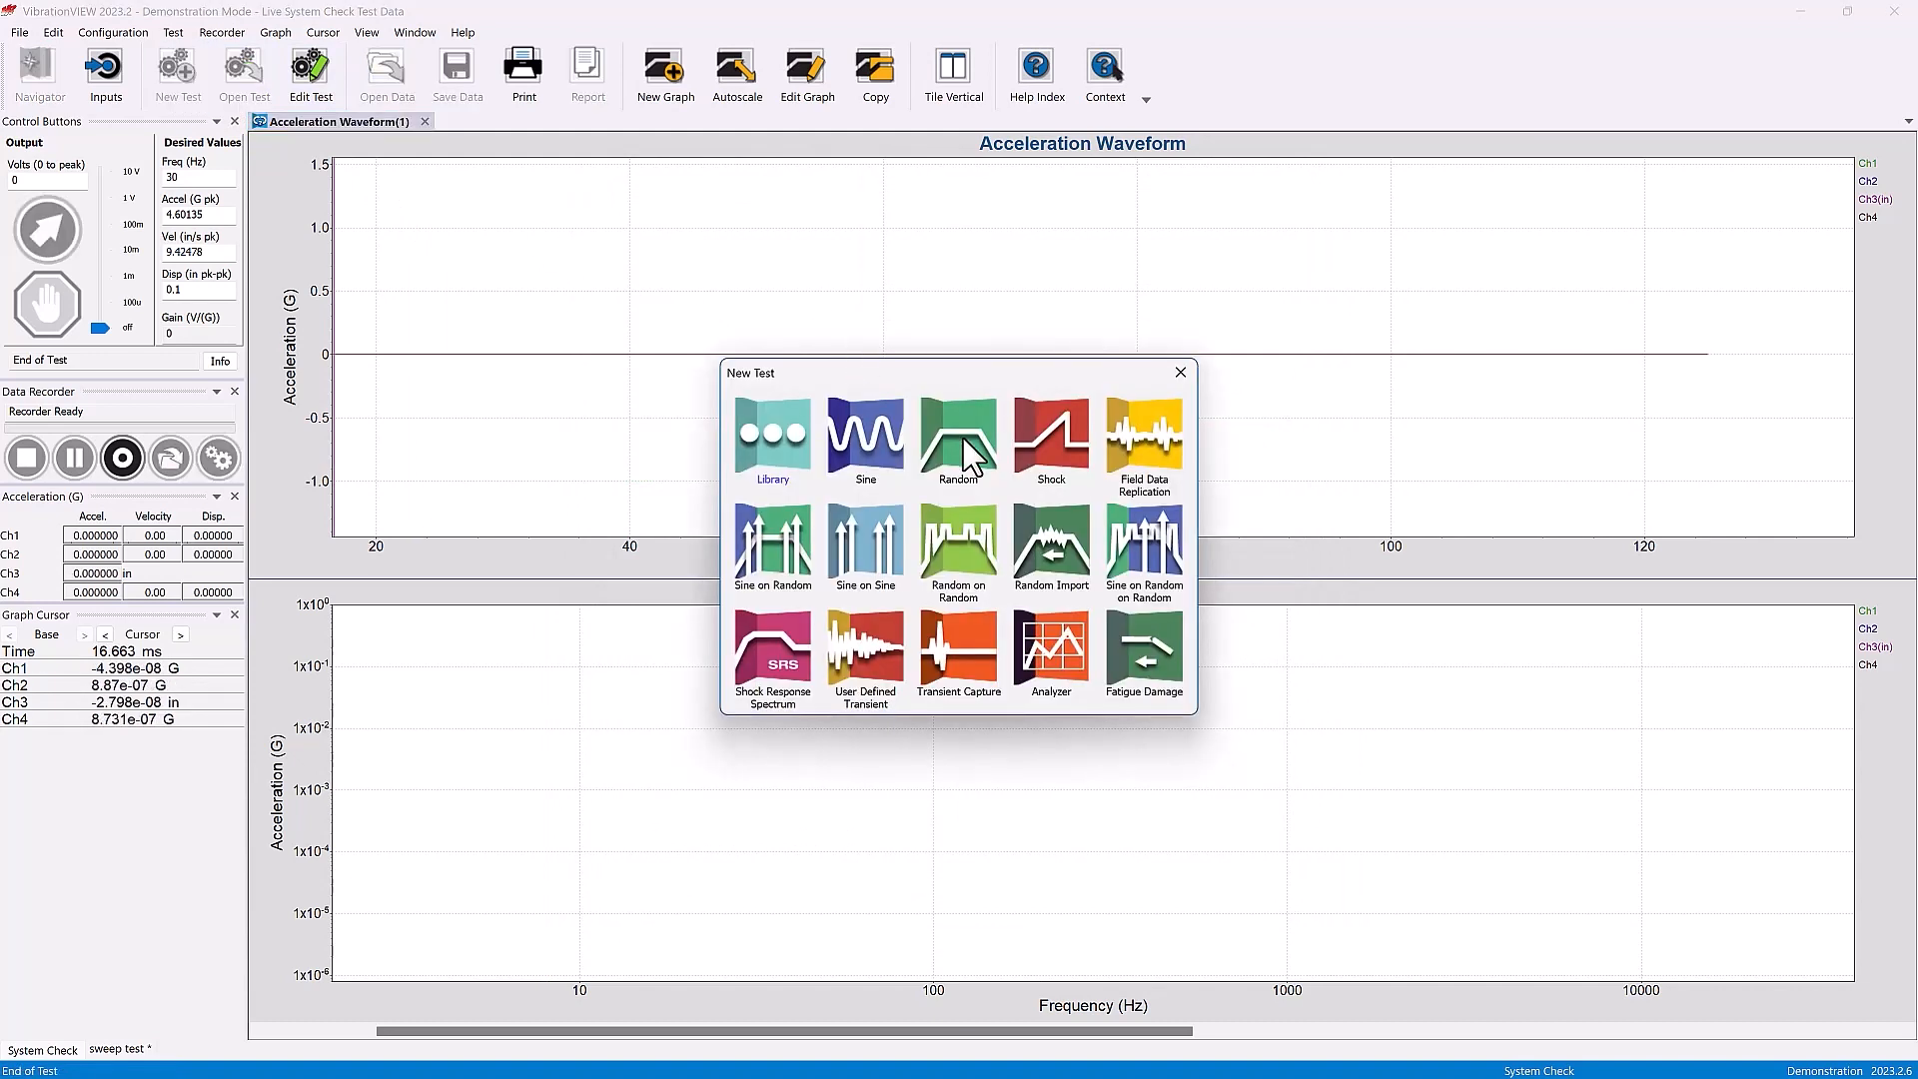
click(958, 435)
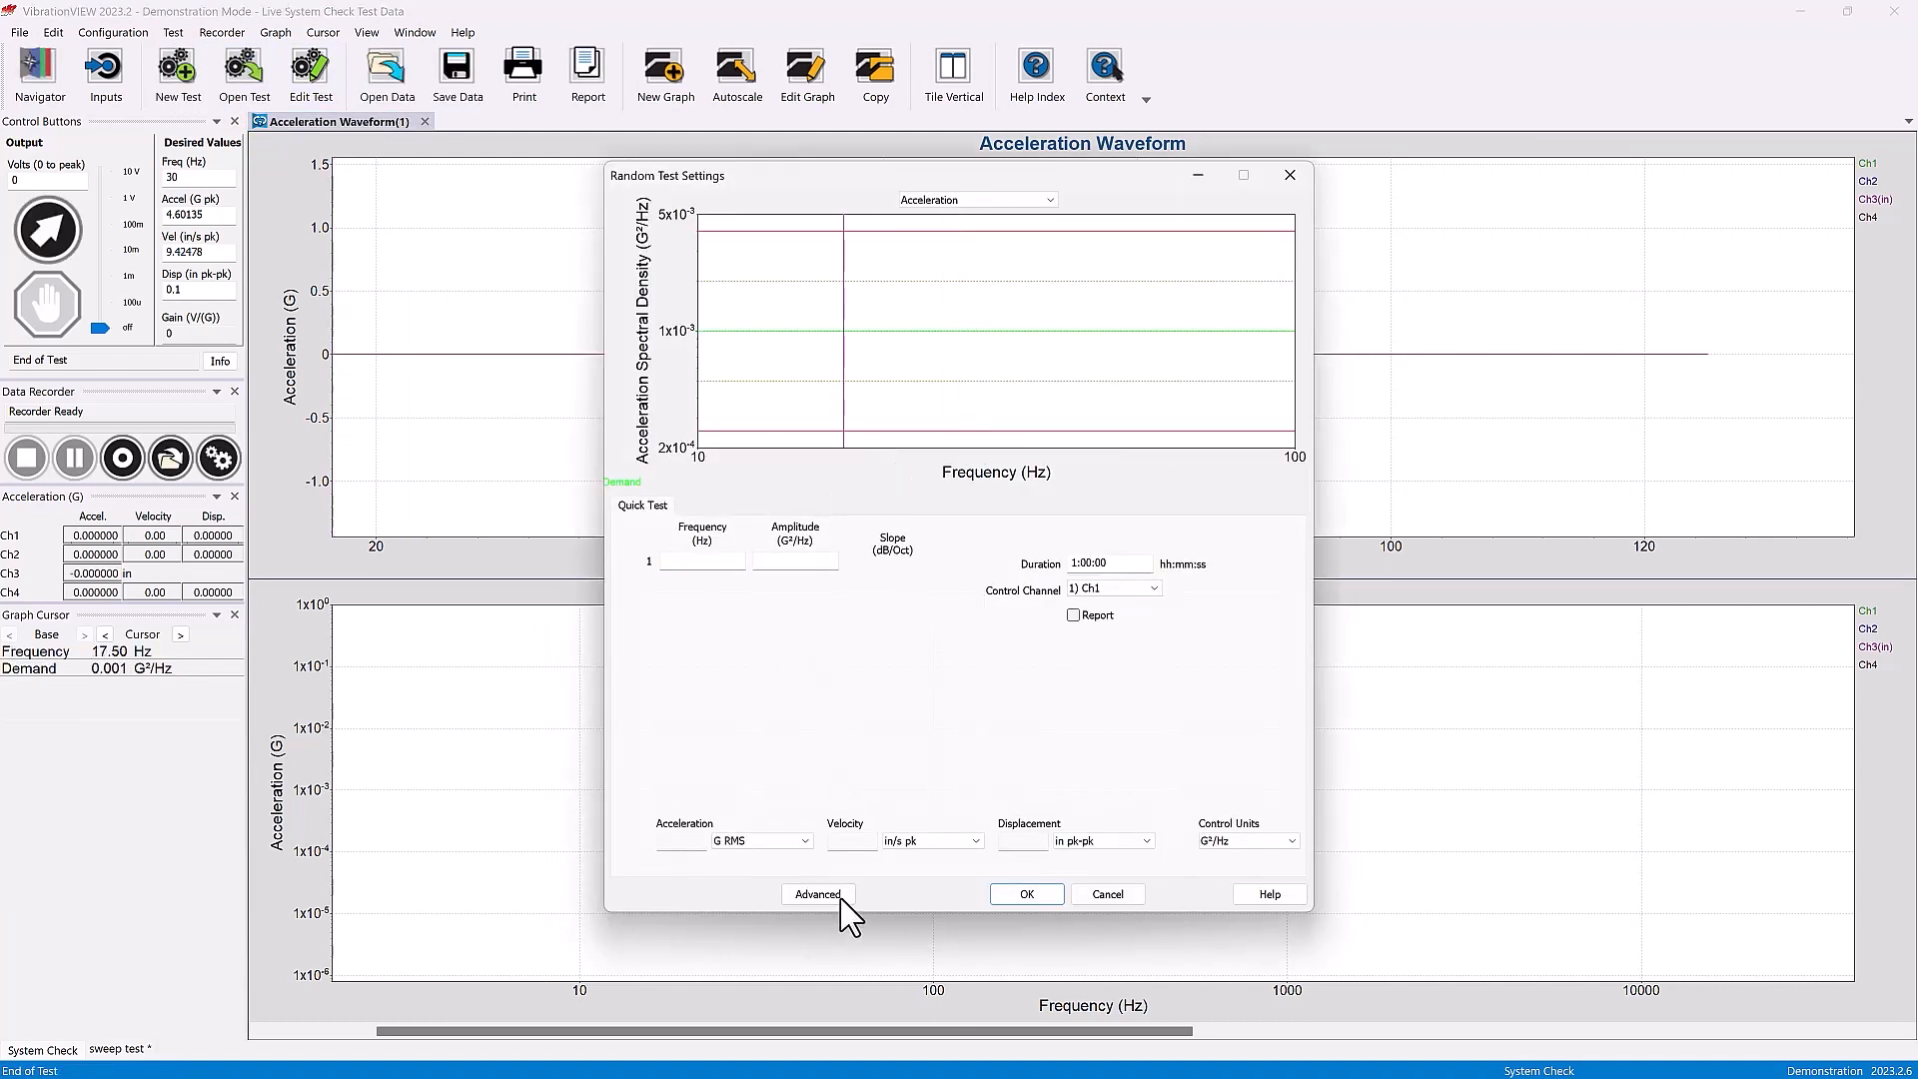
- Set the second breakpoint to 100 Hz and switch abort units to % then back to dB
click(816, 893)
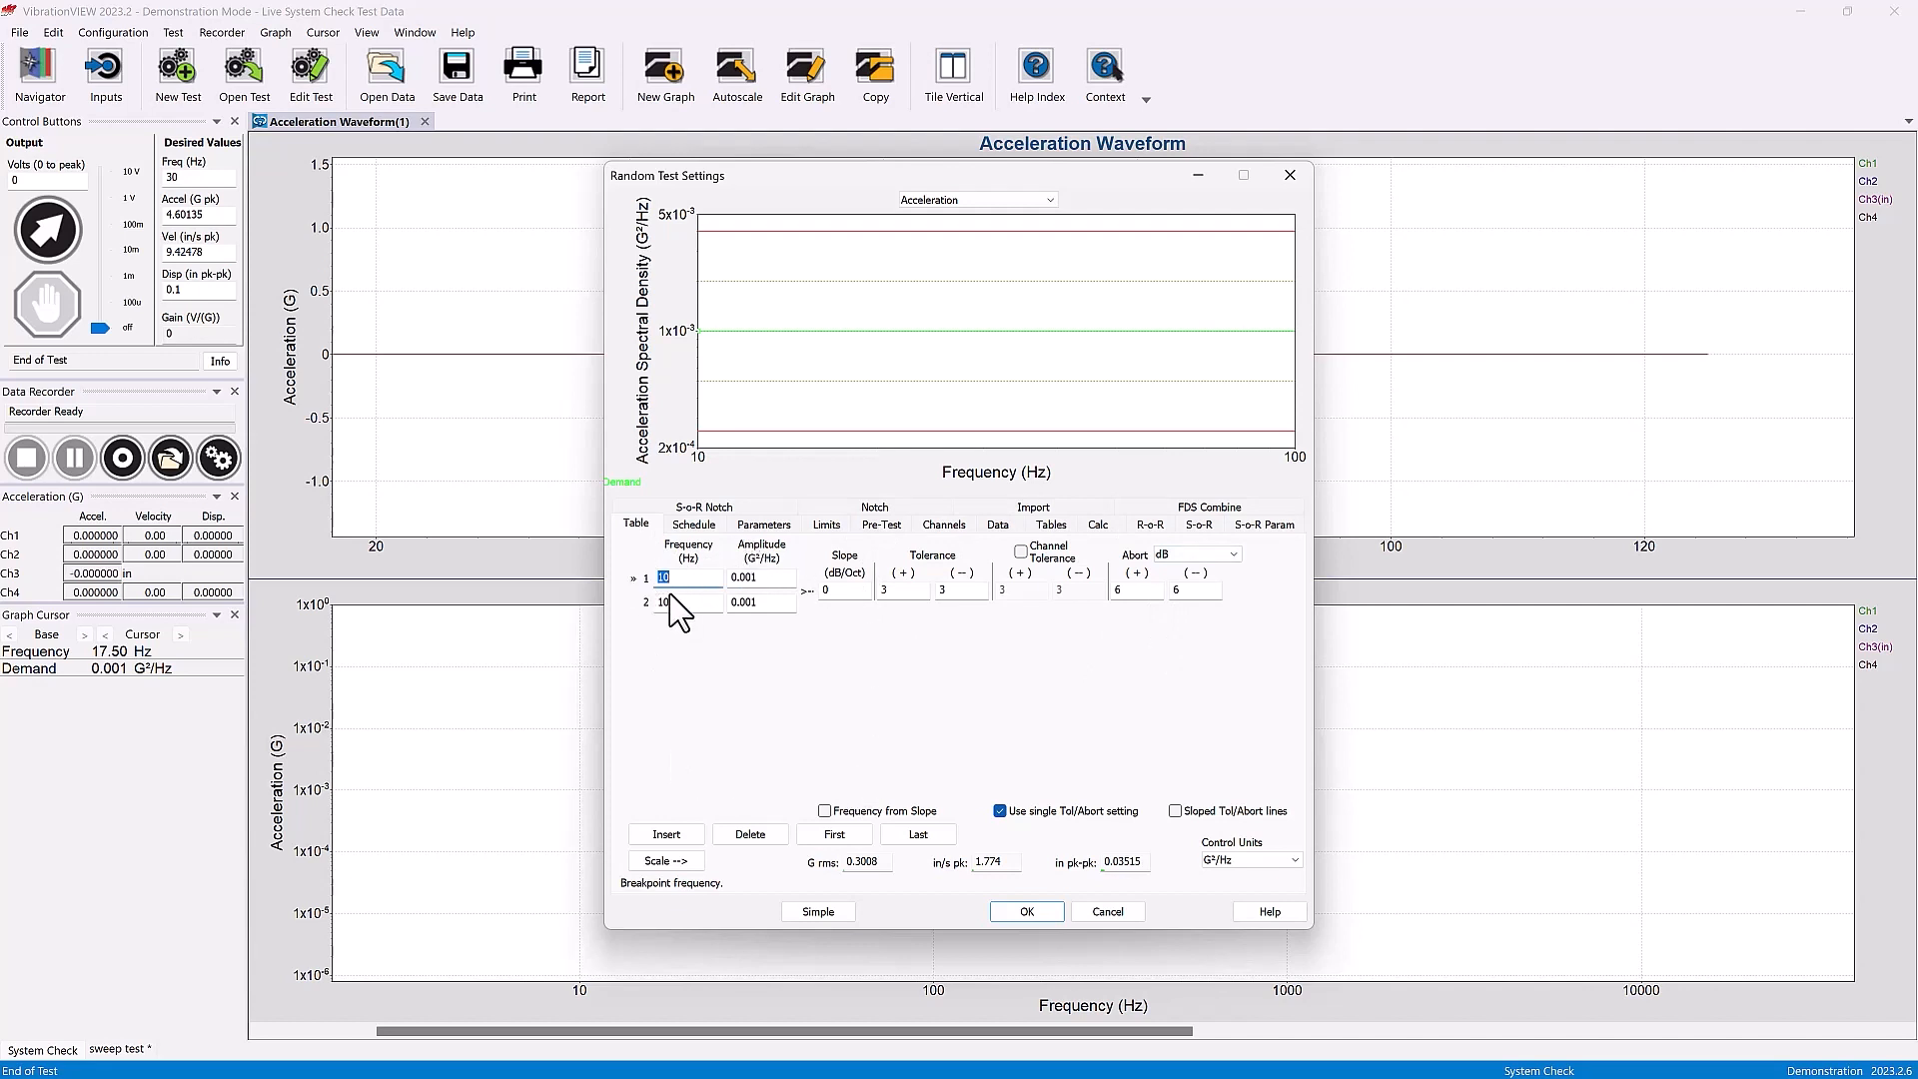
text(100)
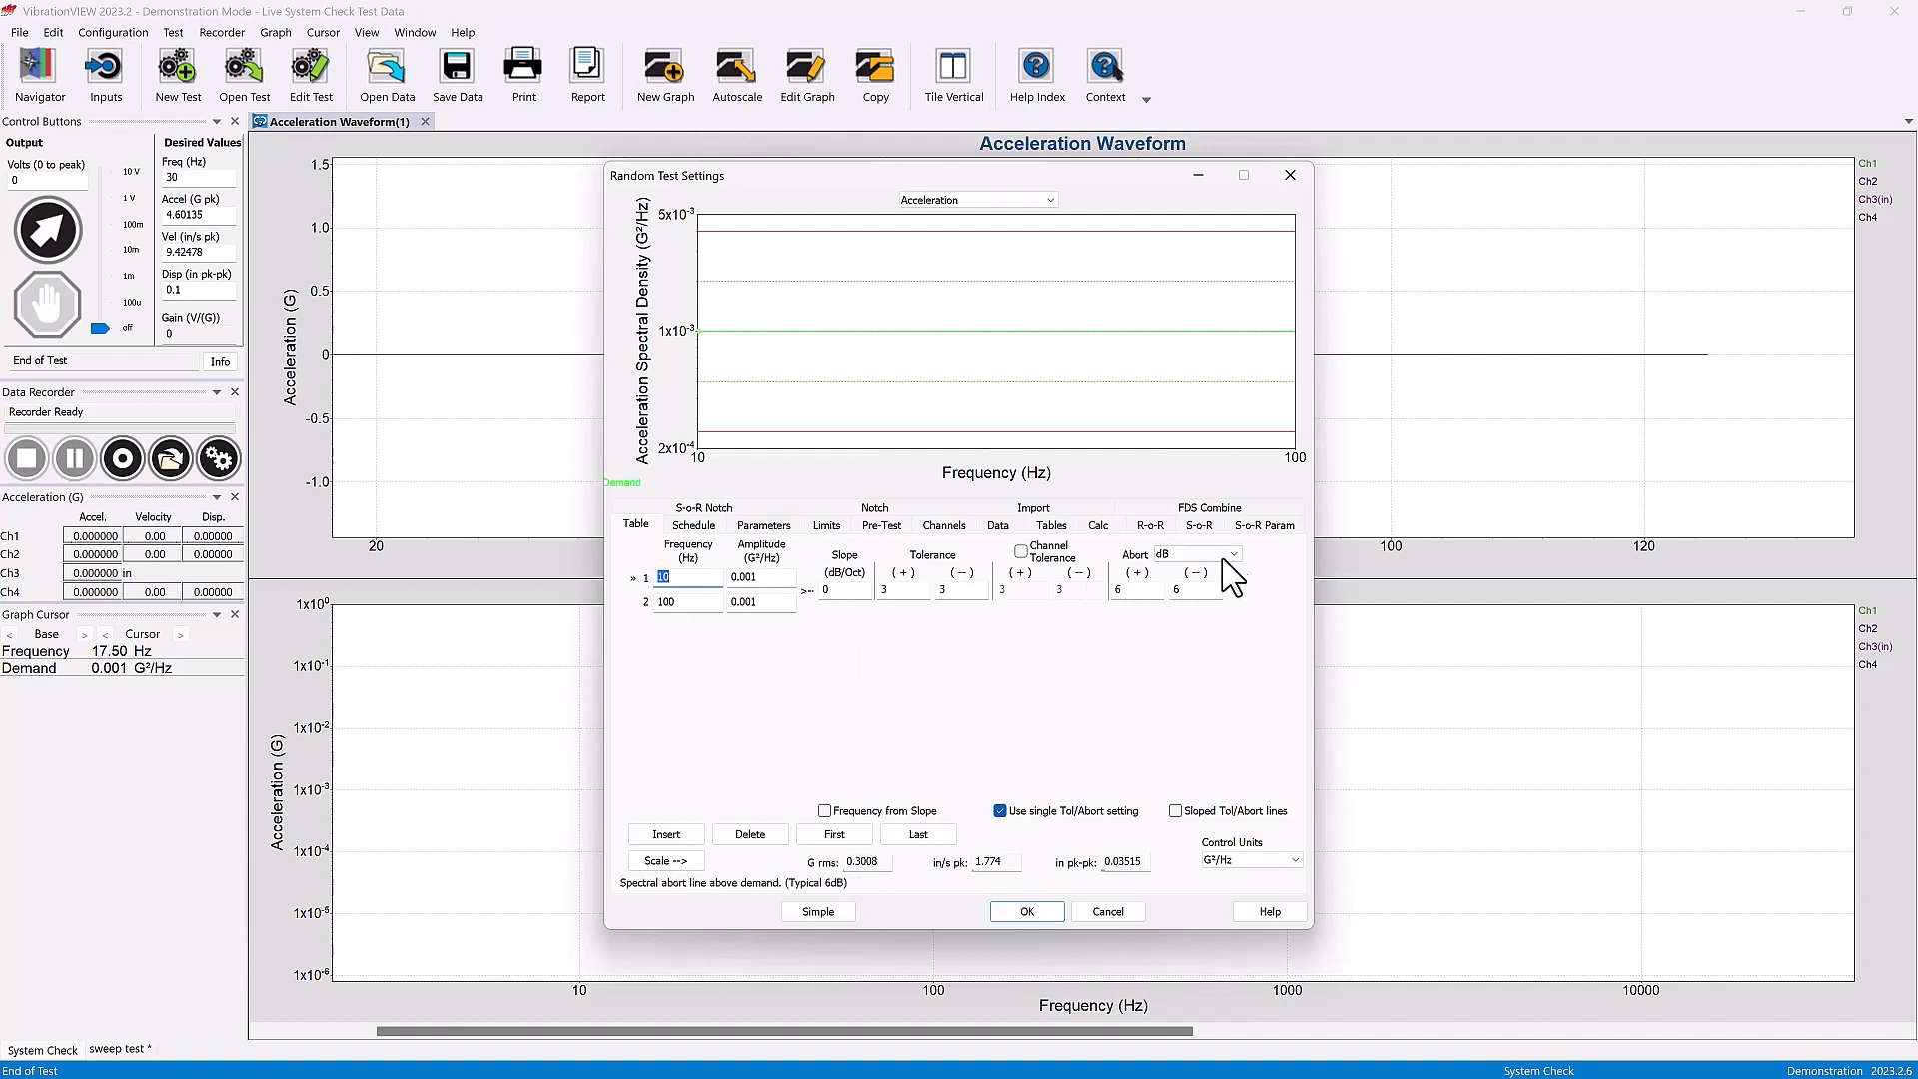
click(1233, 555)
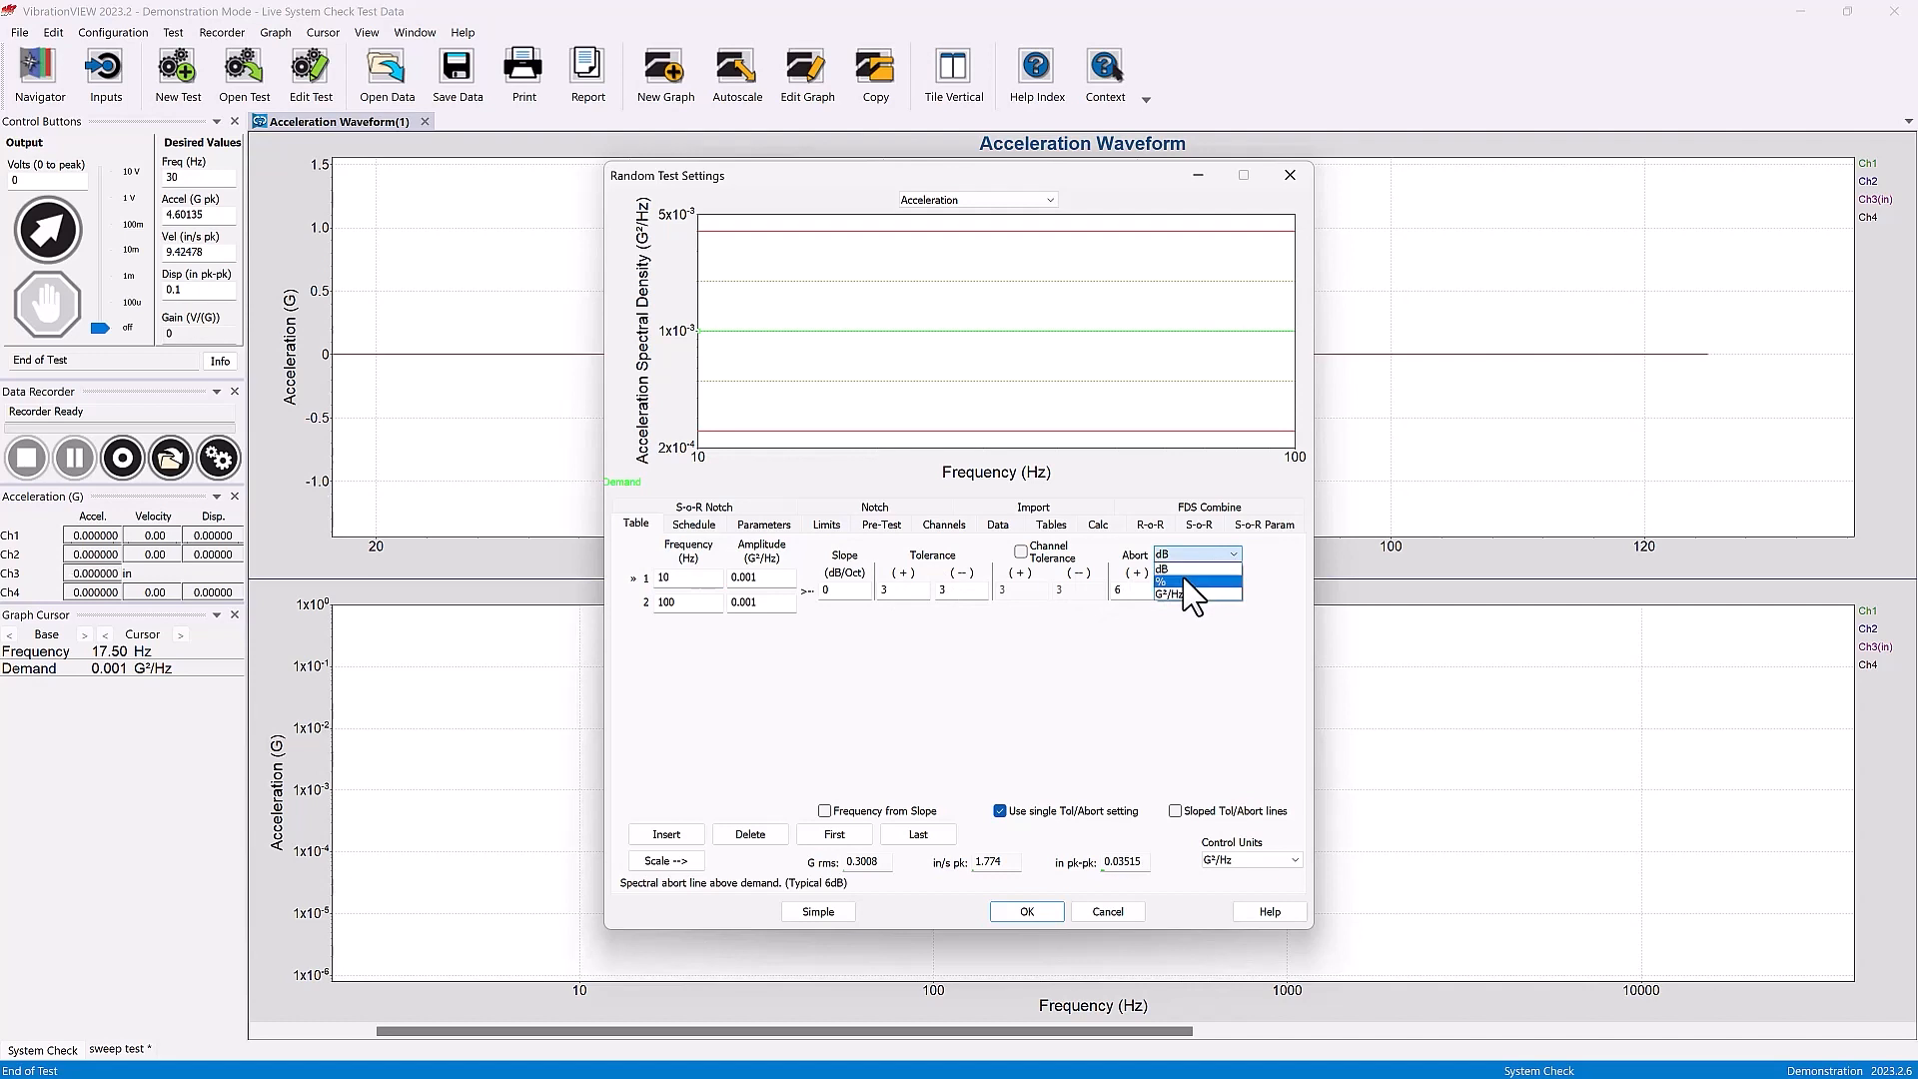
click(1175, 595)
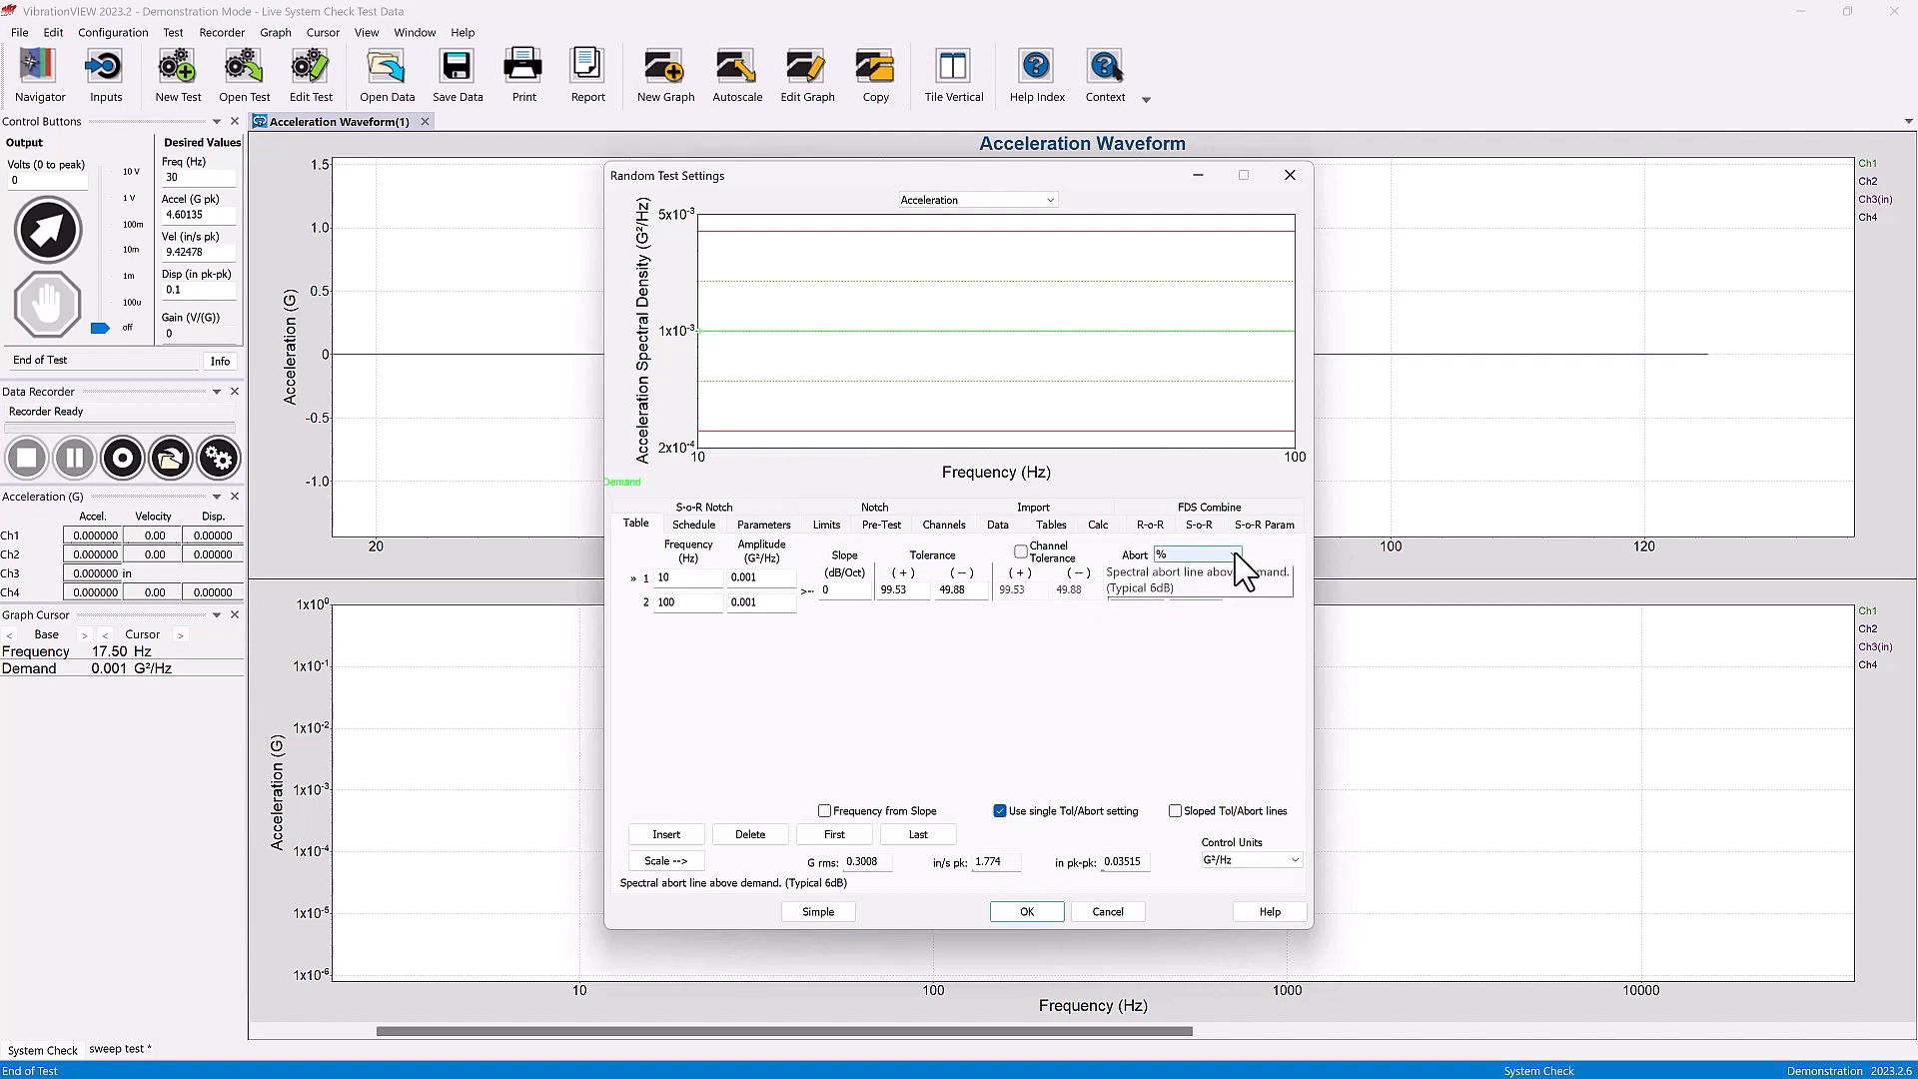
click(1232, 555)
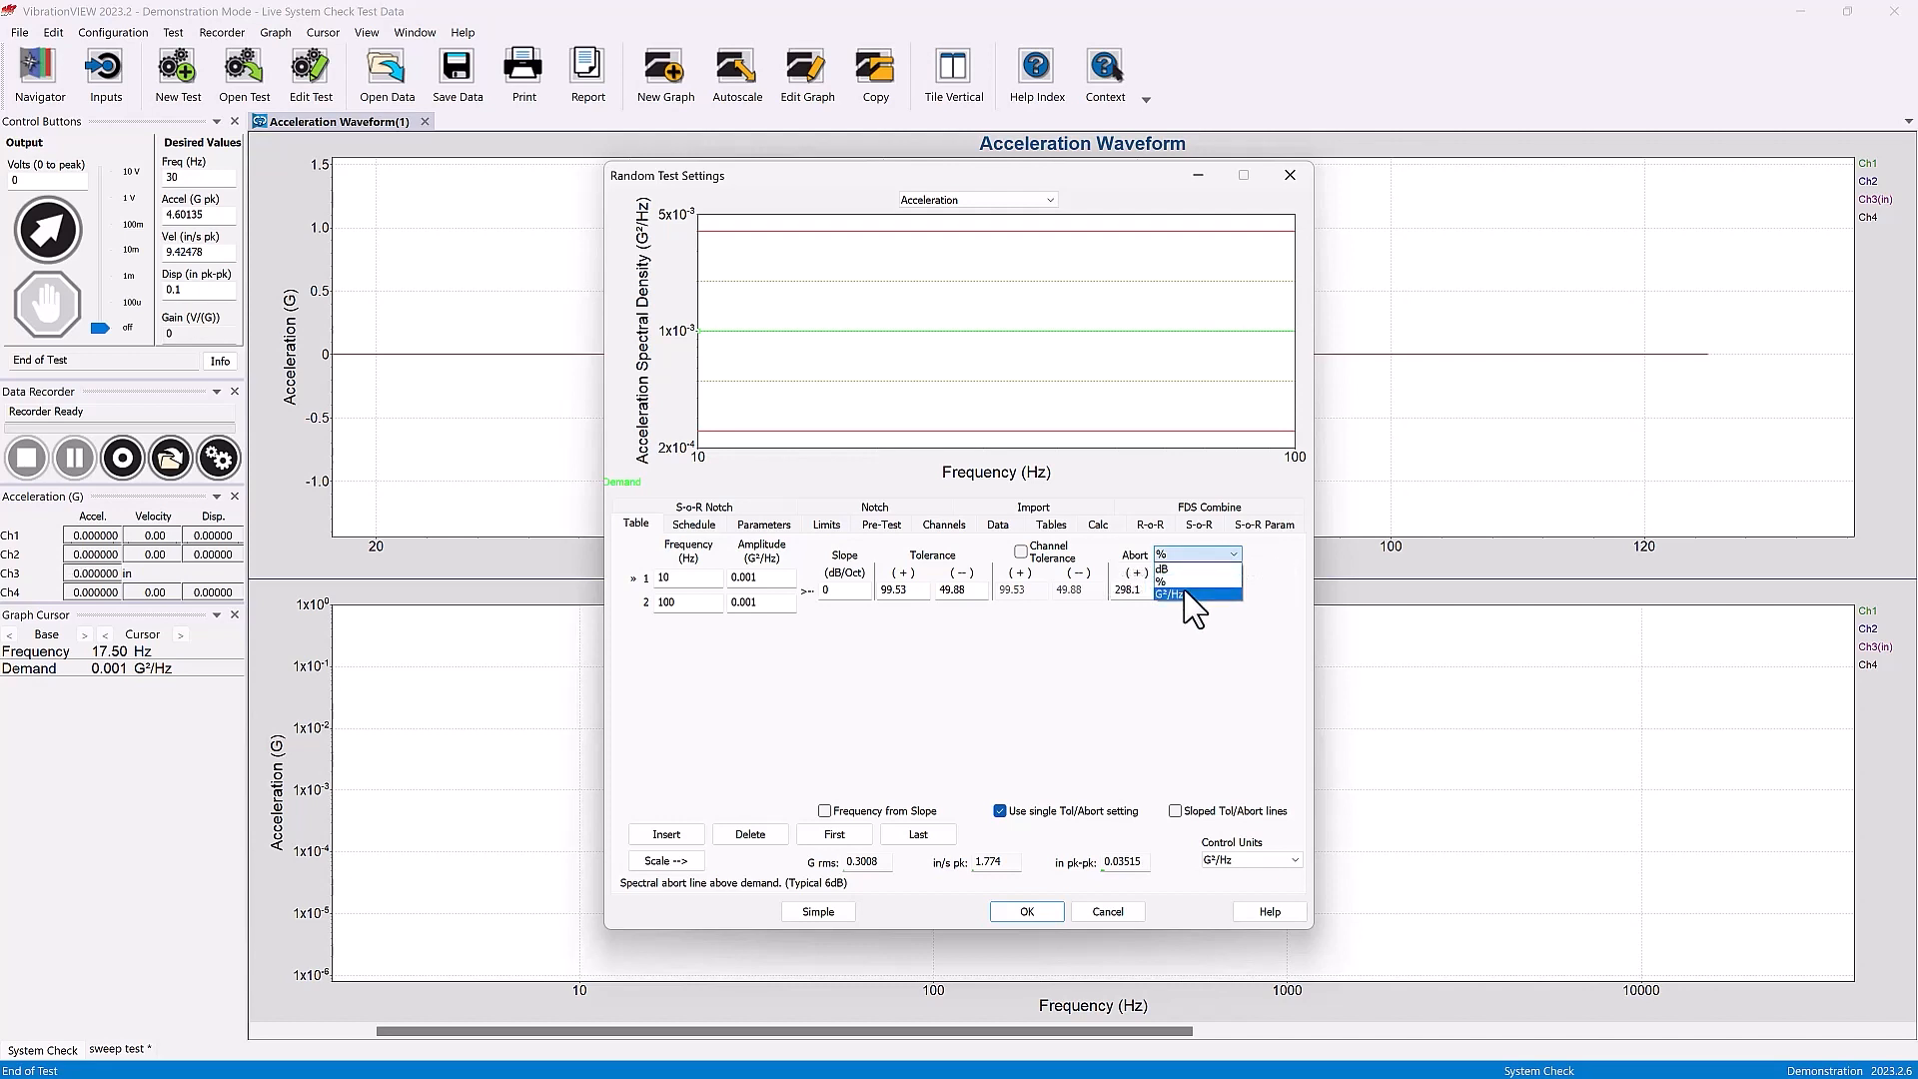
click(1177, 598)
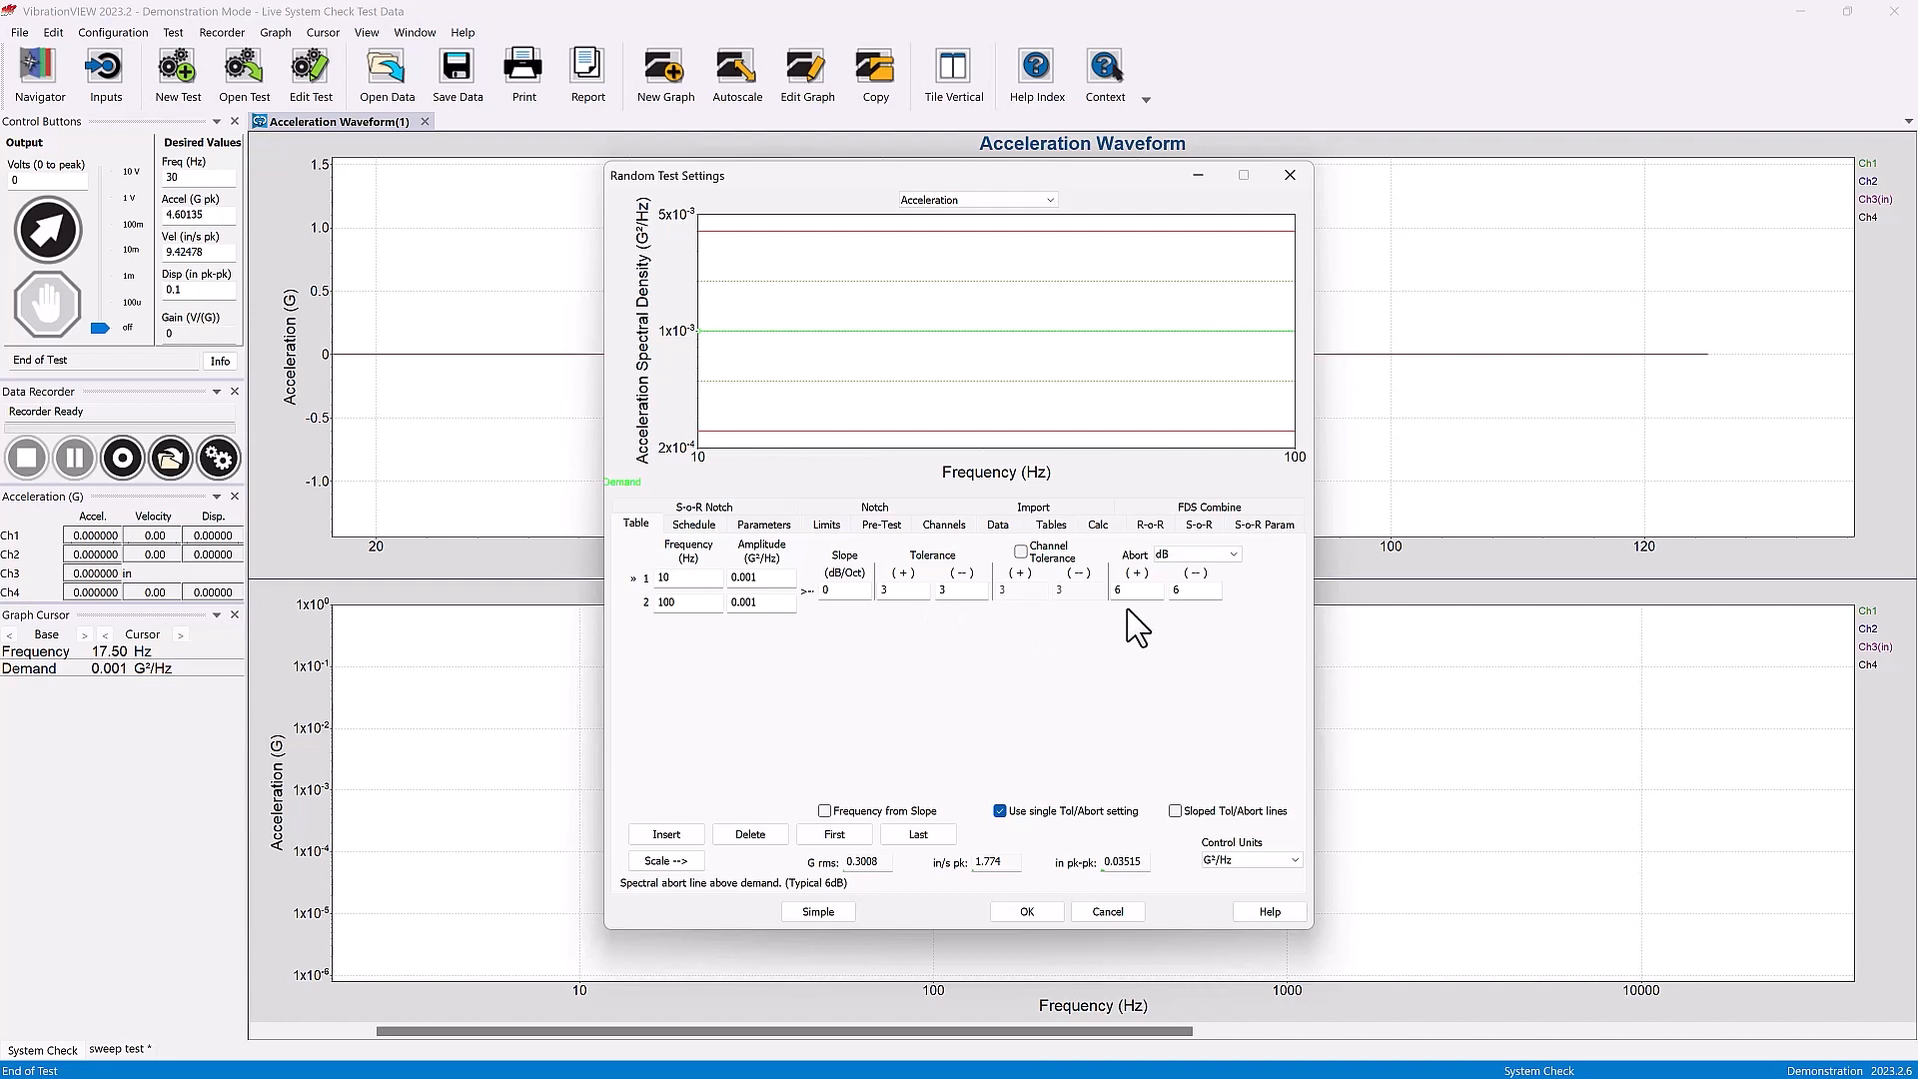
mouse_move(1135, 626)
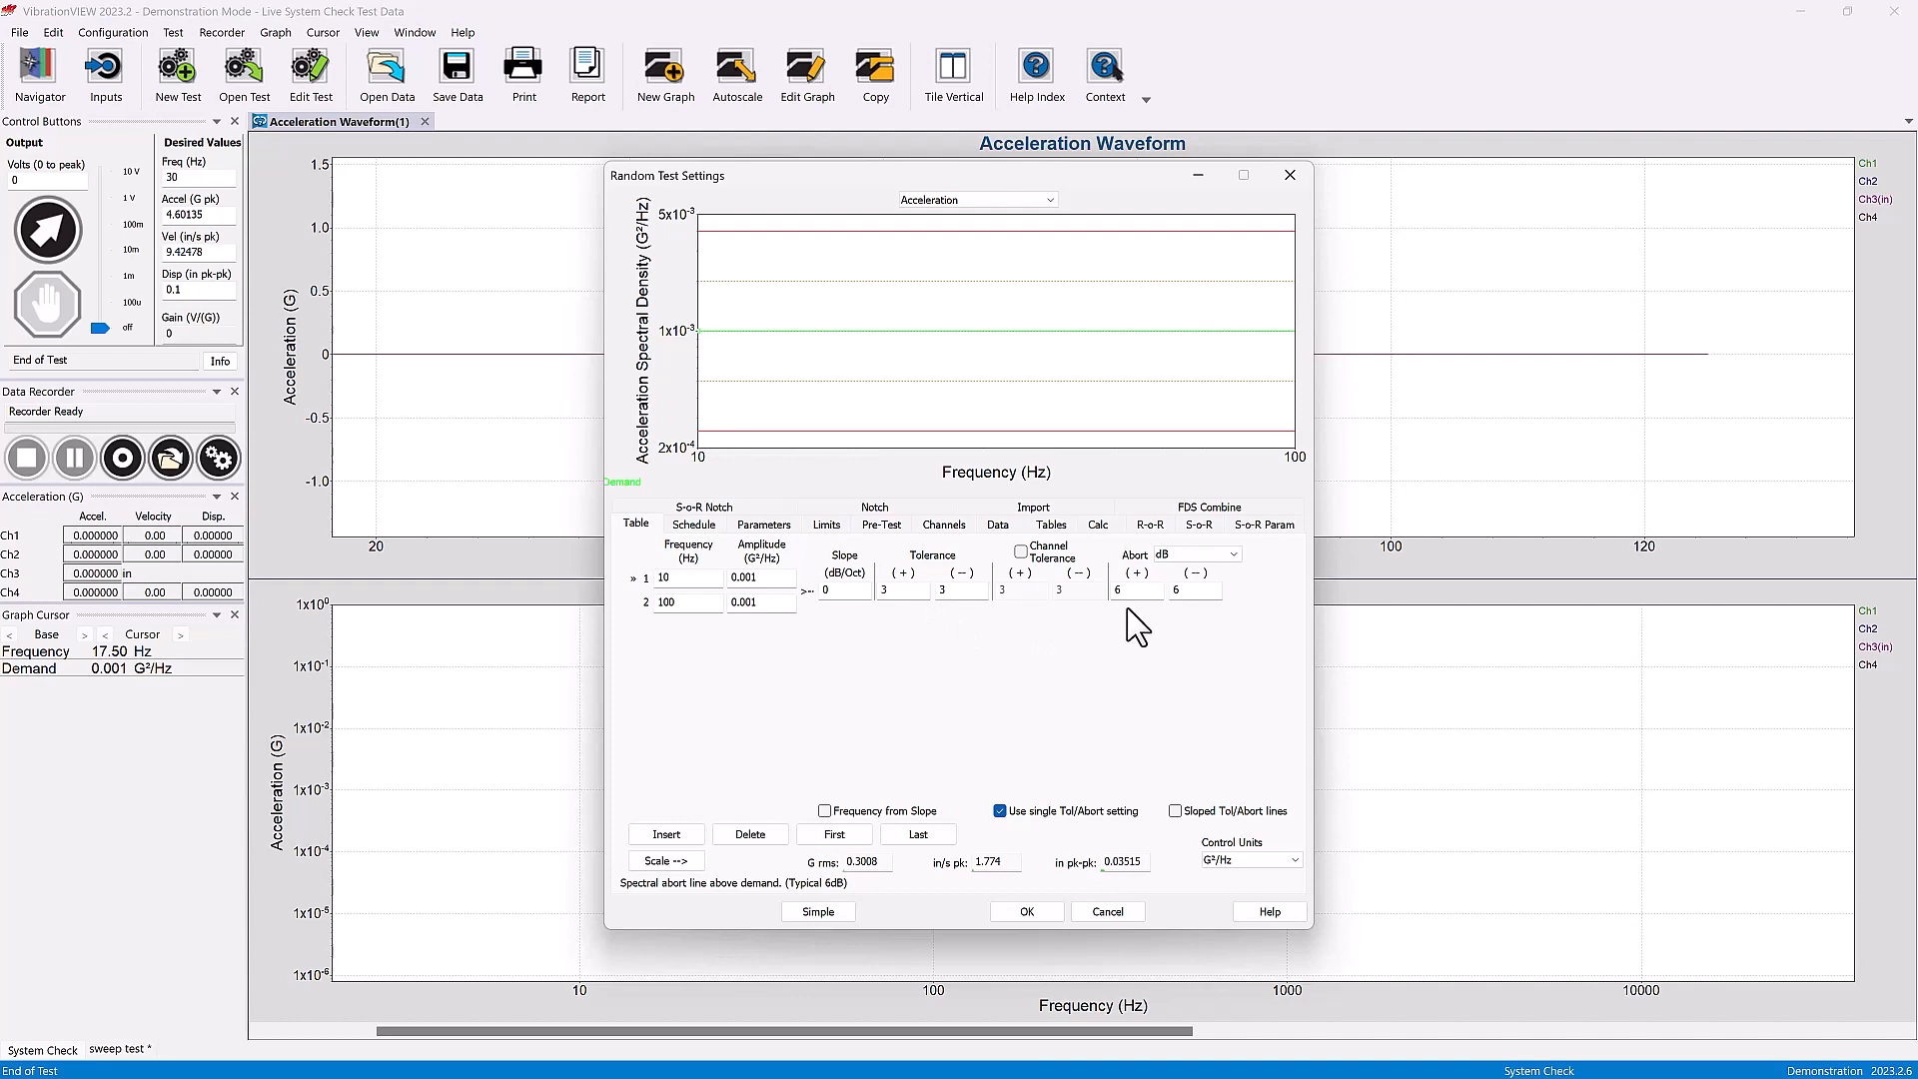
mouse_move(841, 541)
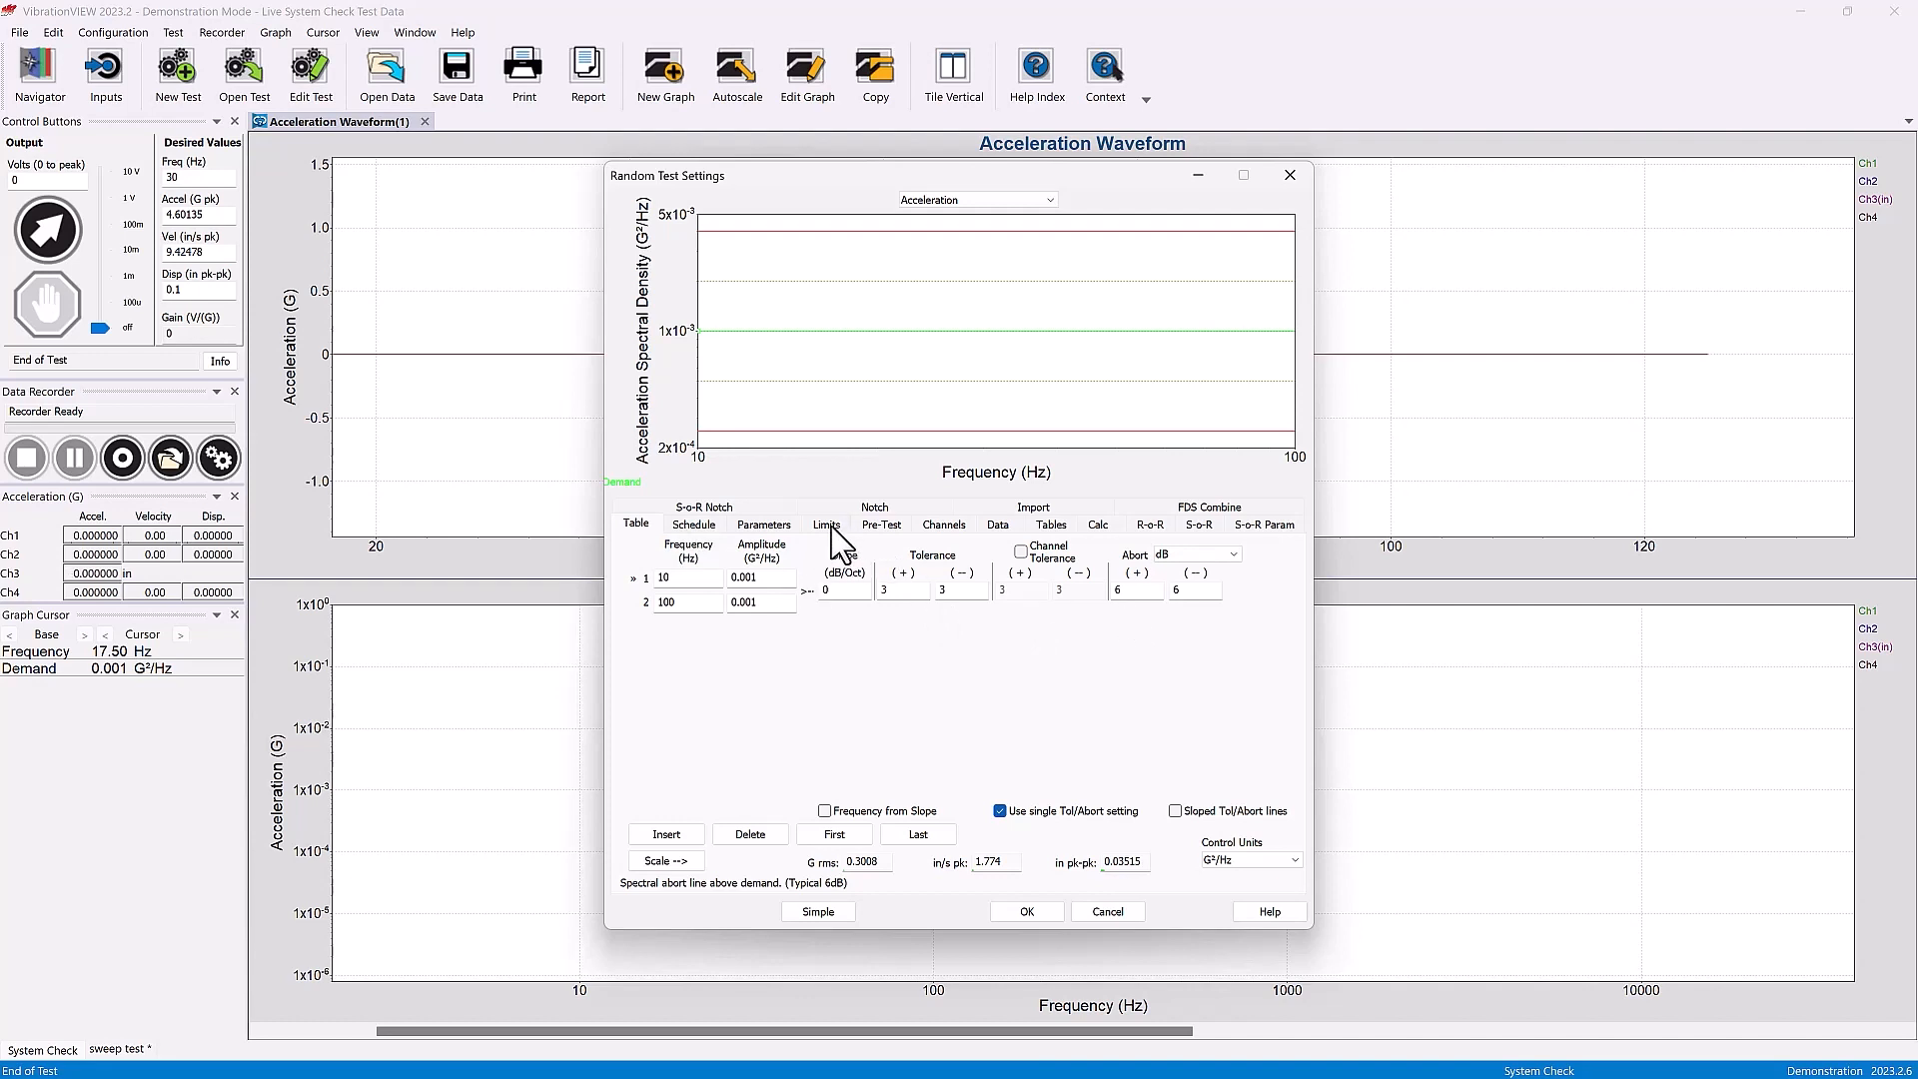
- Check the random test's Tol units on the Limits tab, then accept to load the ASD graph
click(828, 524)
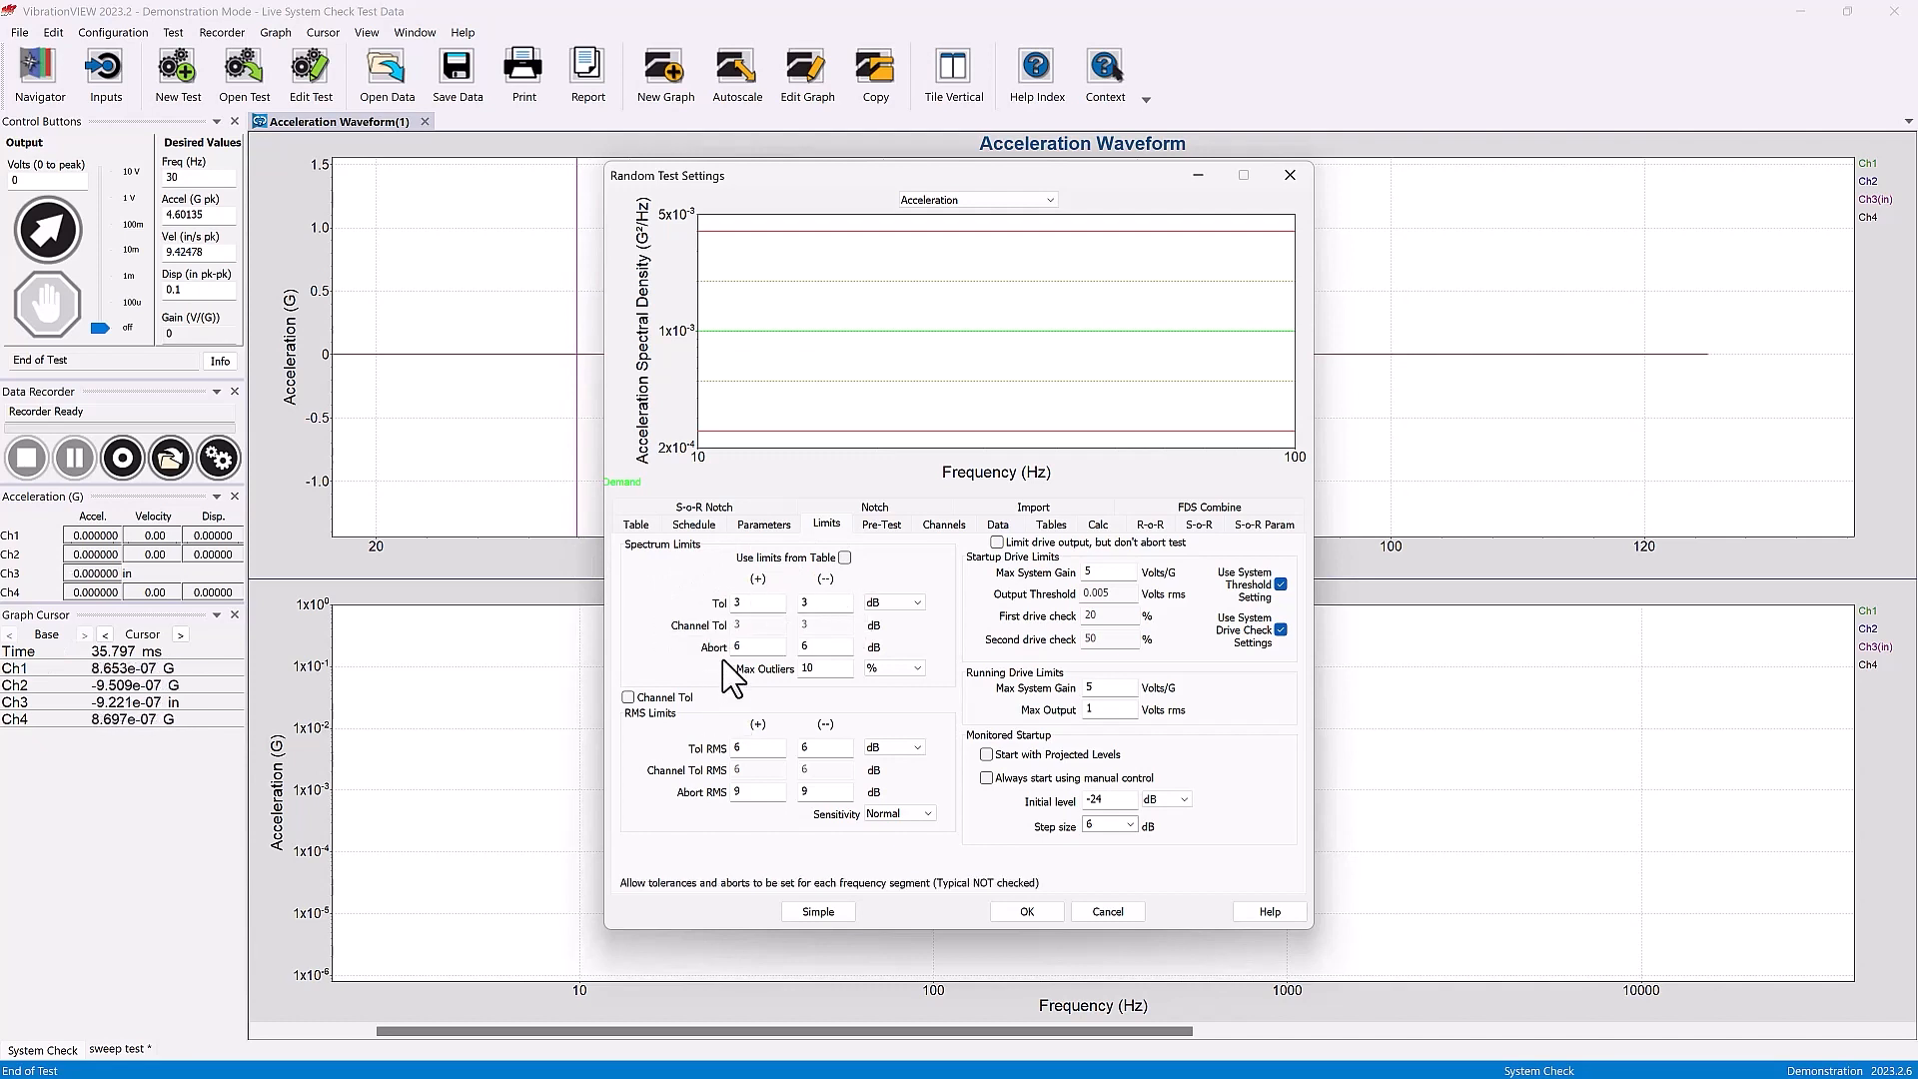
click(894, 601)
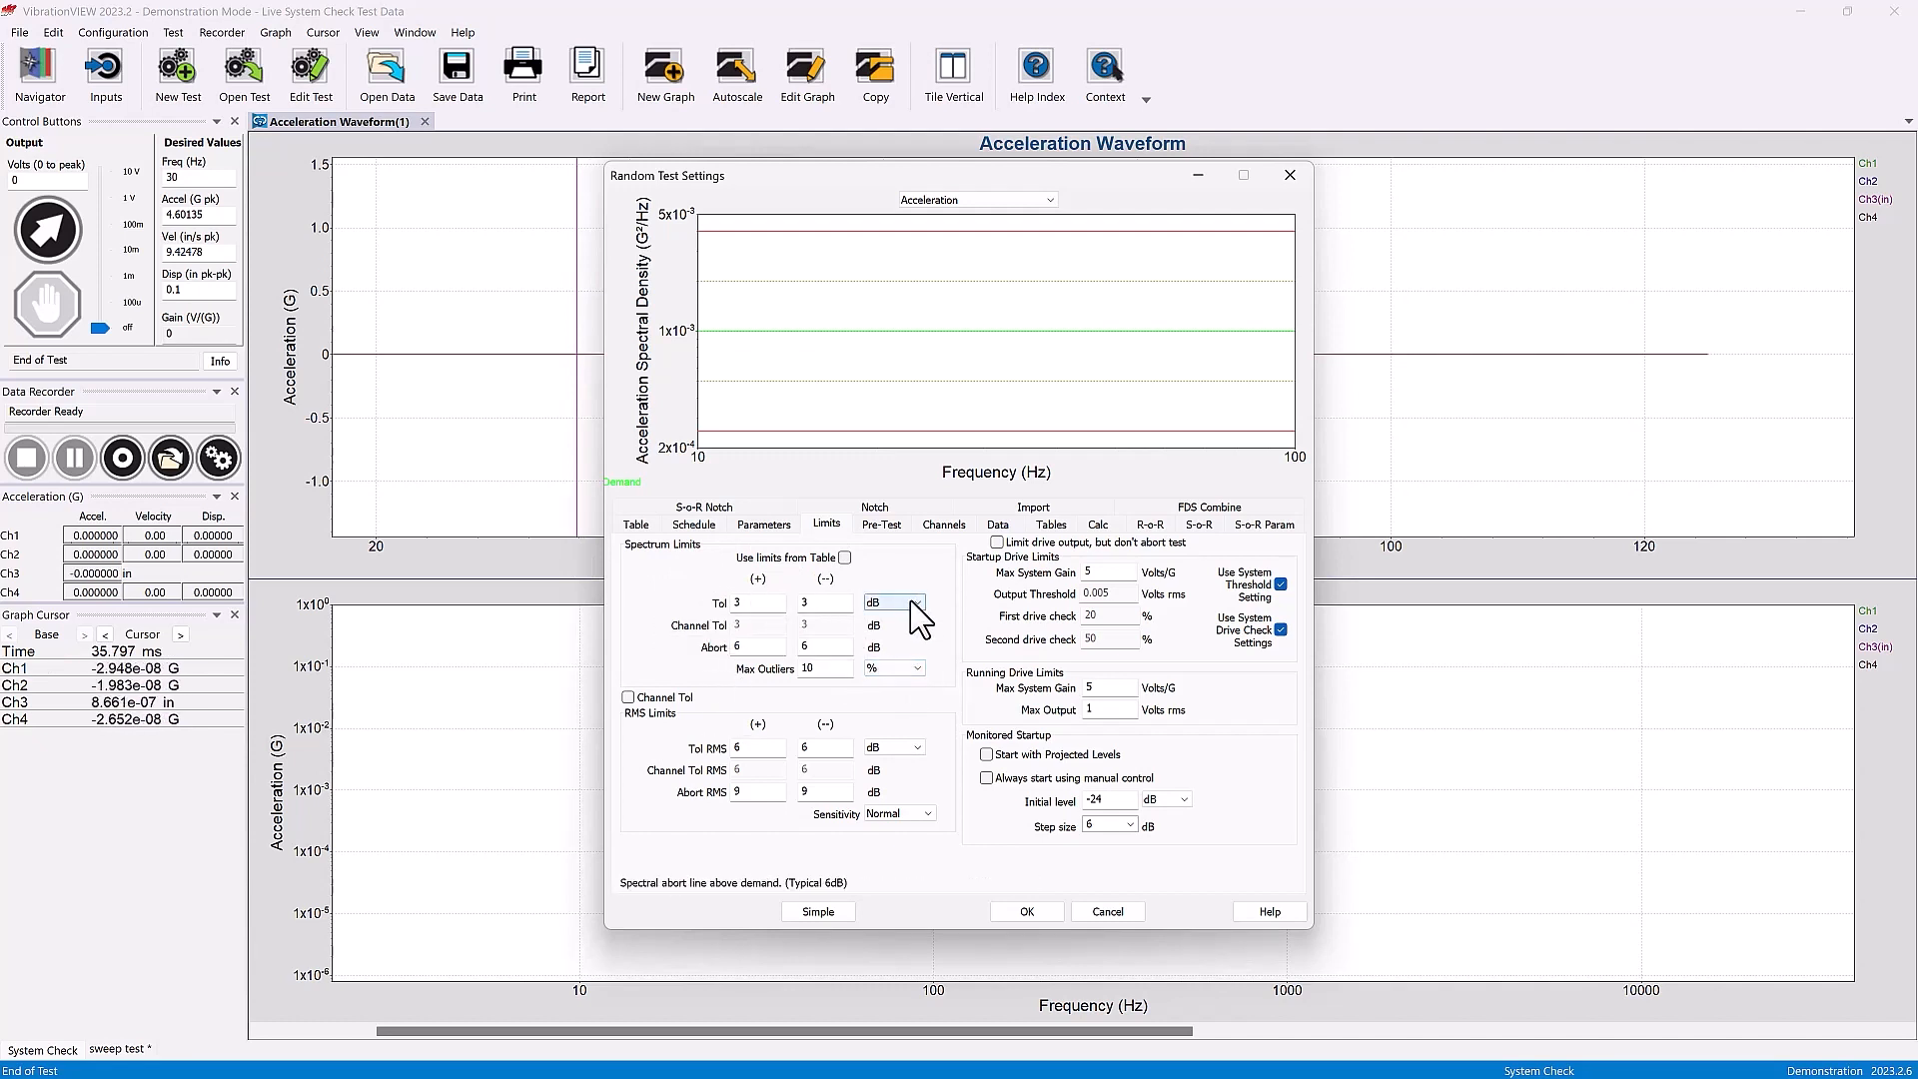
click(893, 601)
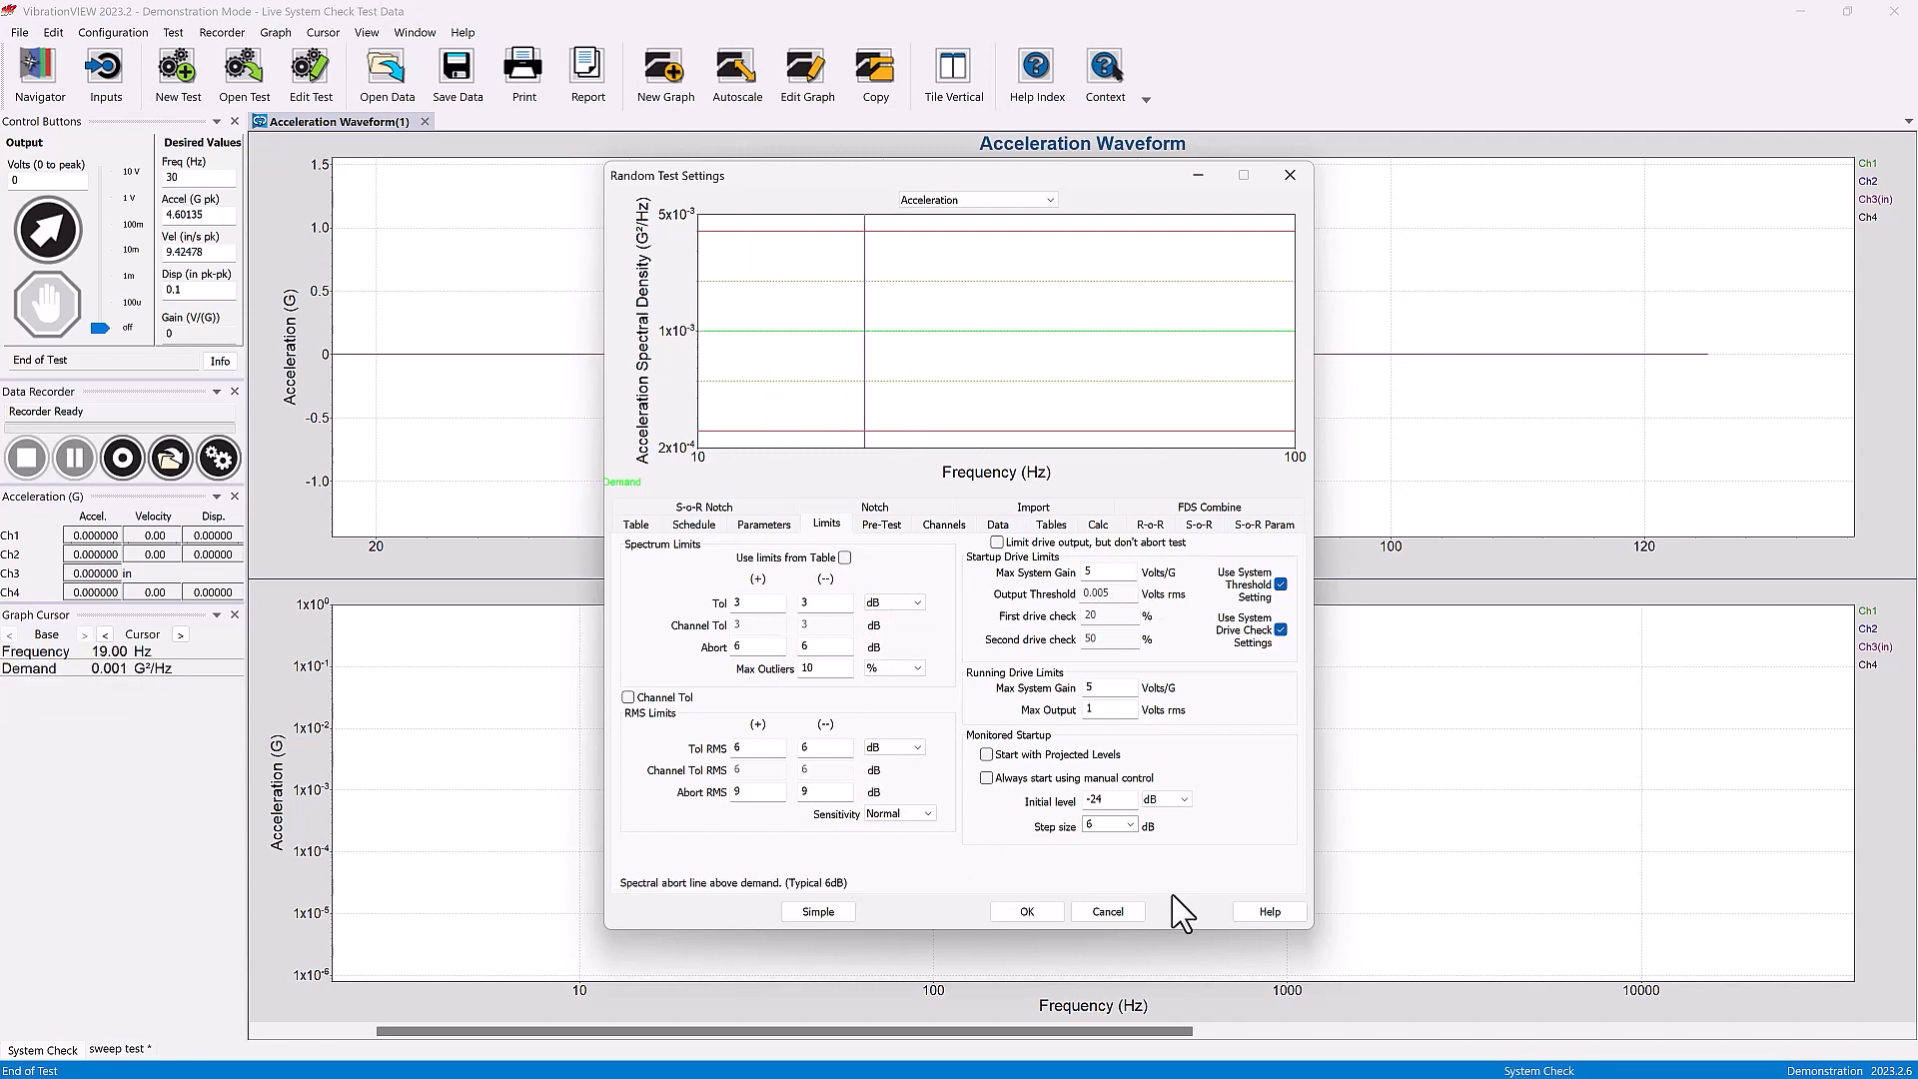
click(1026, 911)
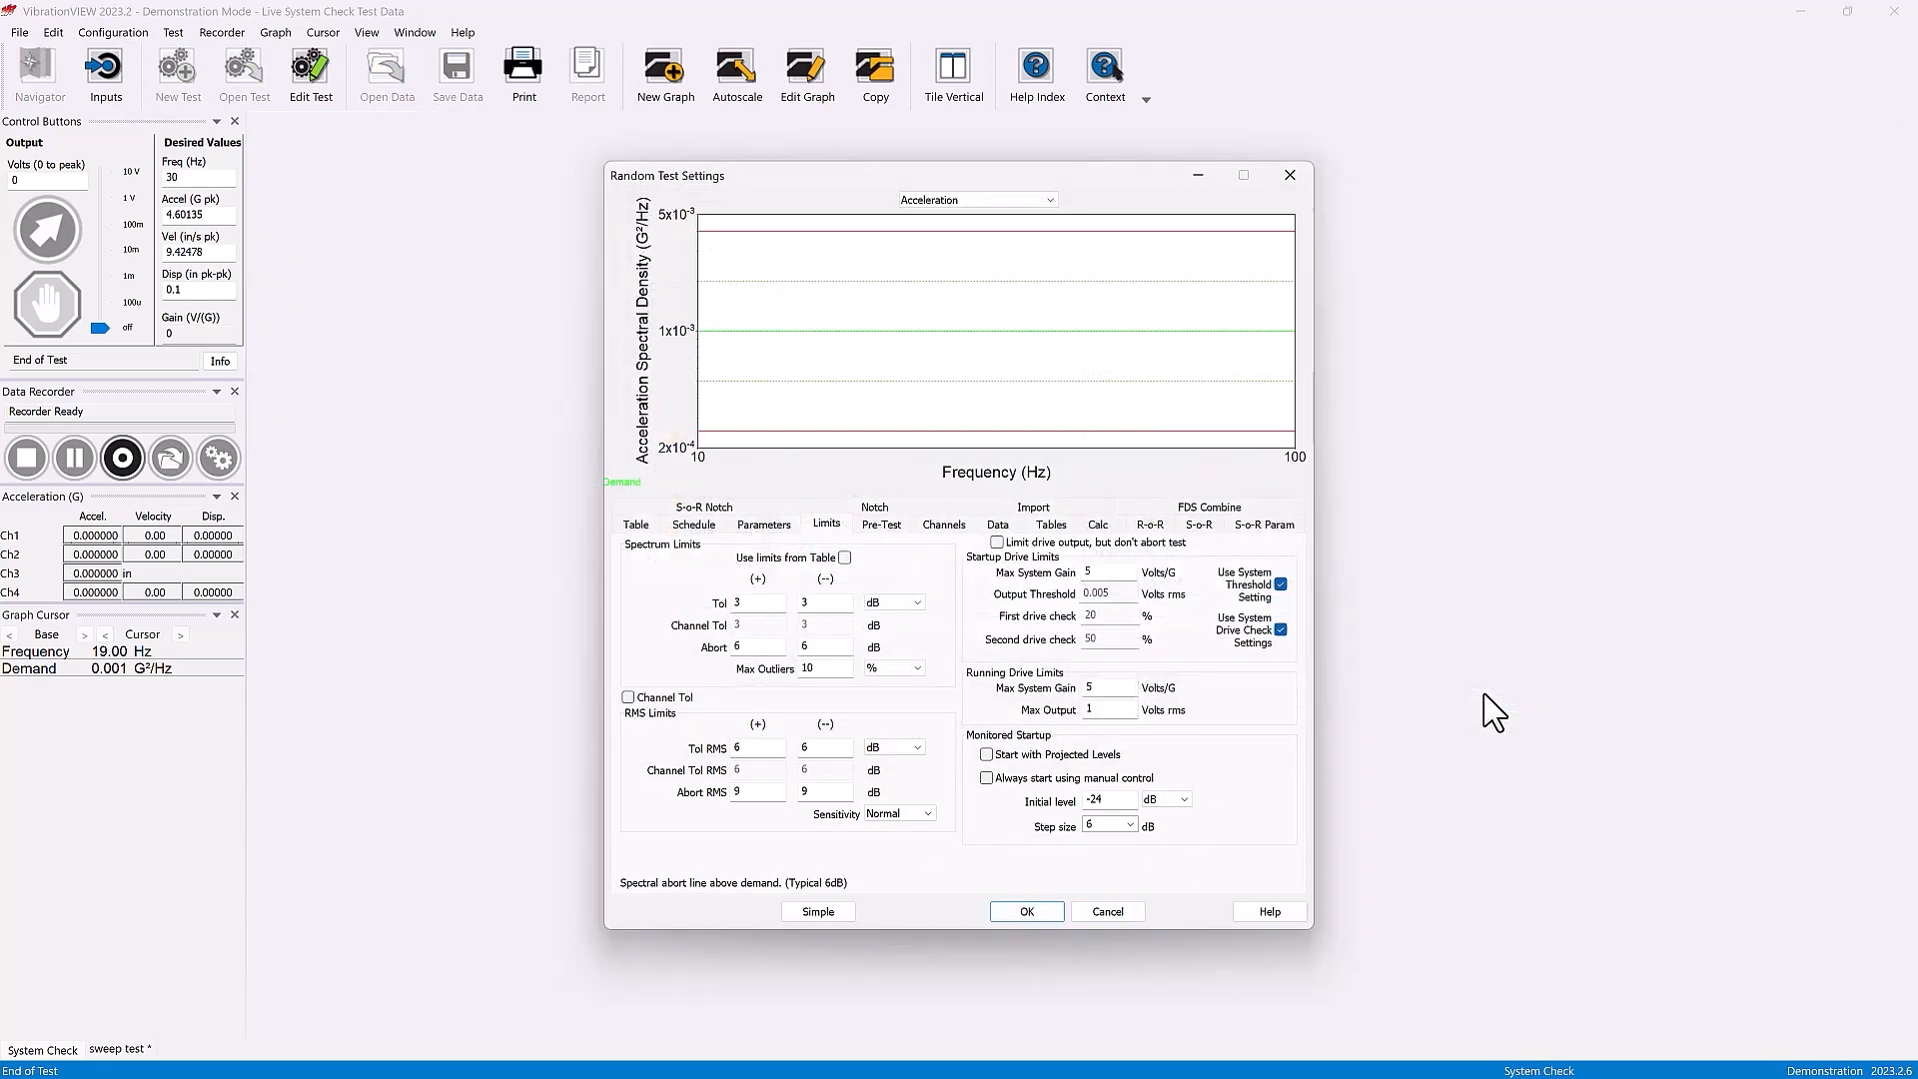
click(1025, 912)
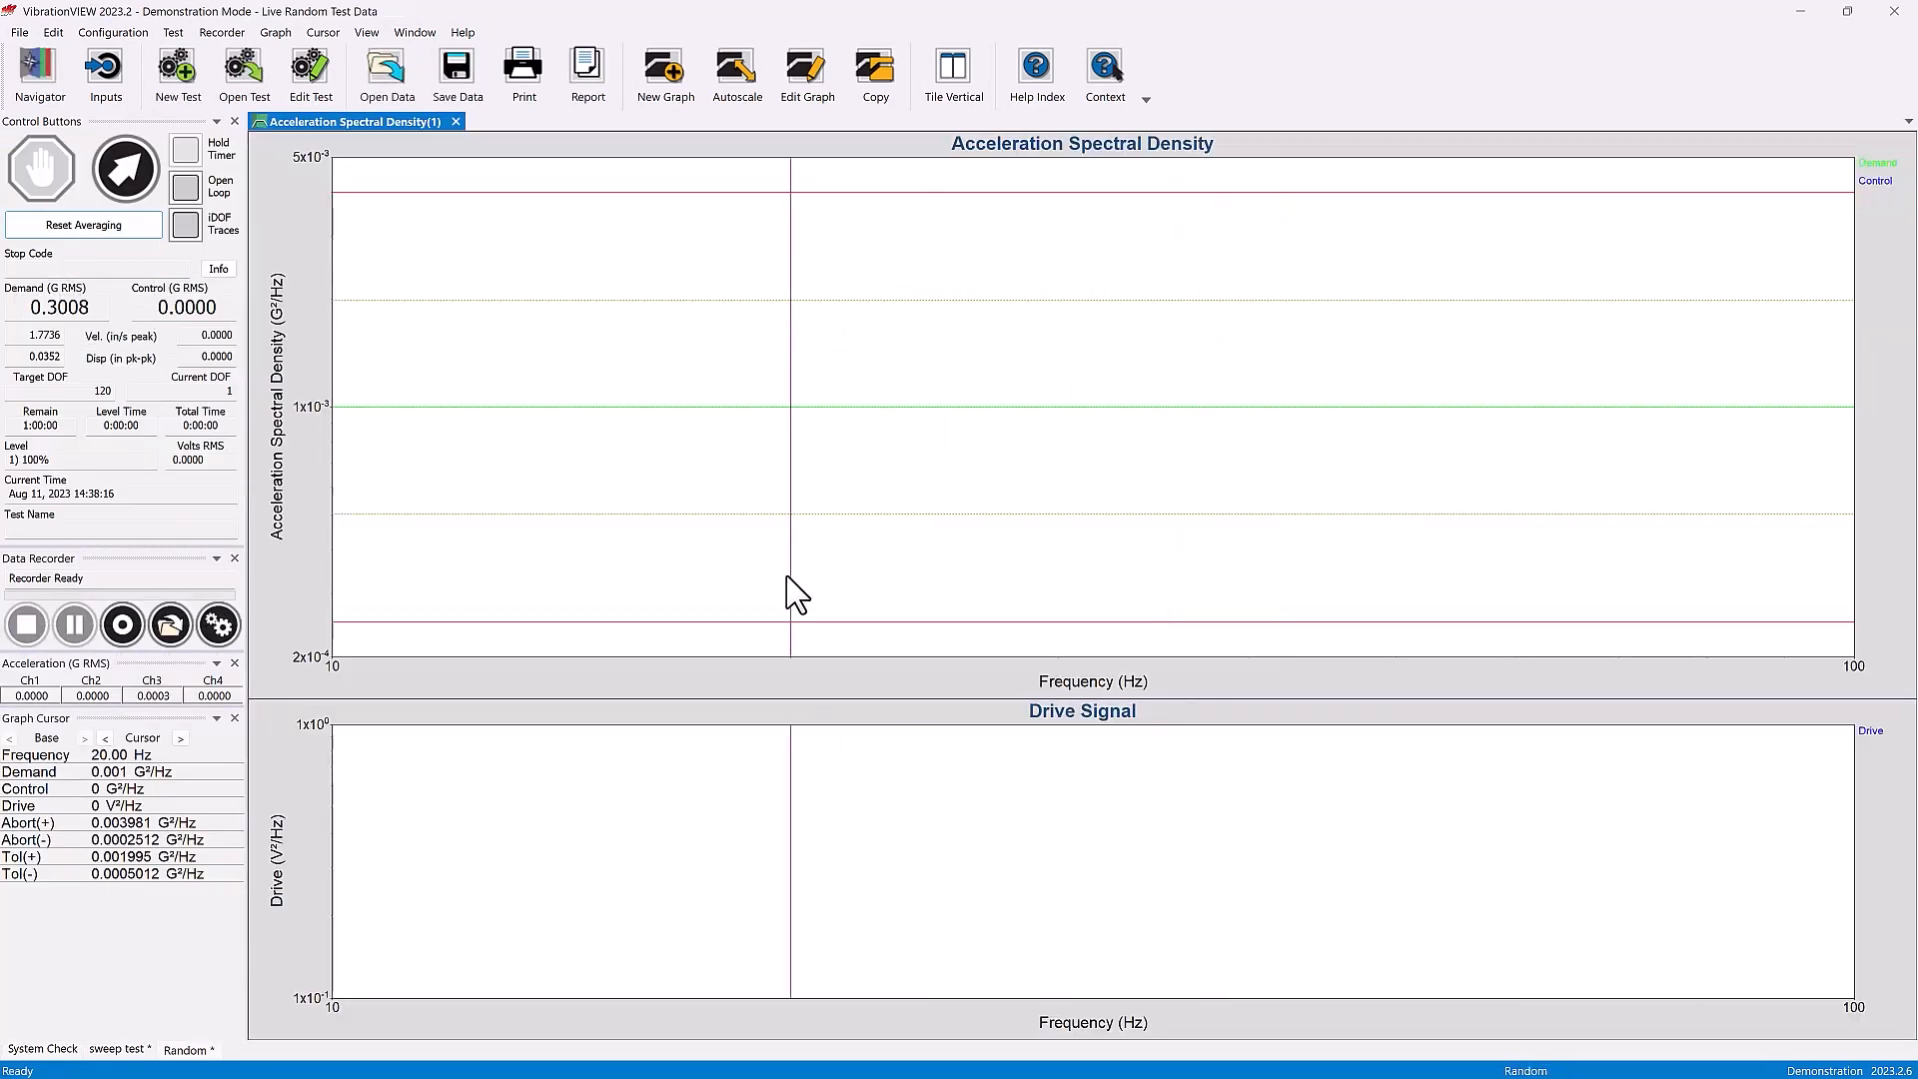